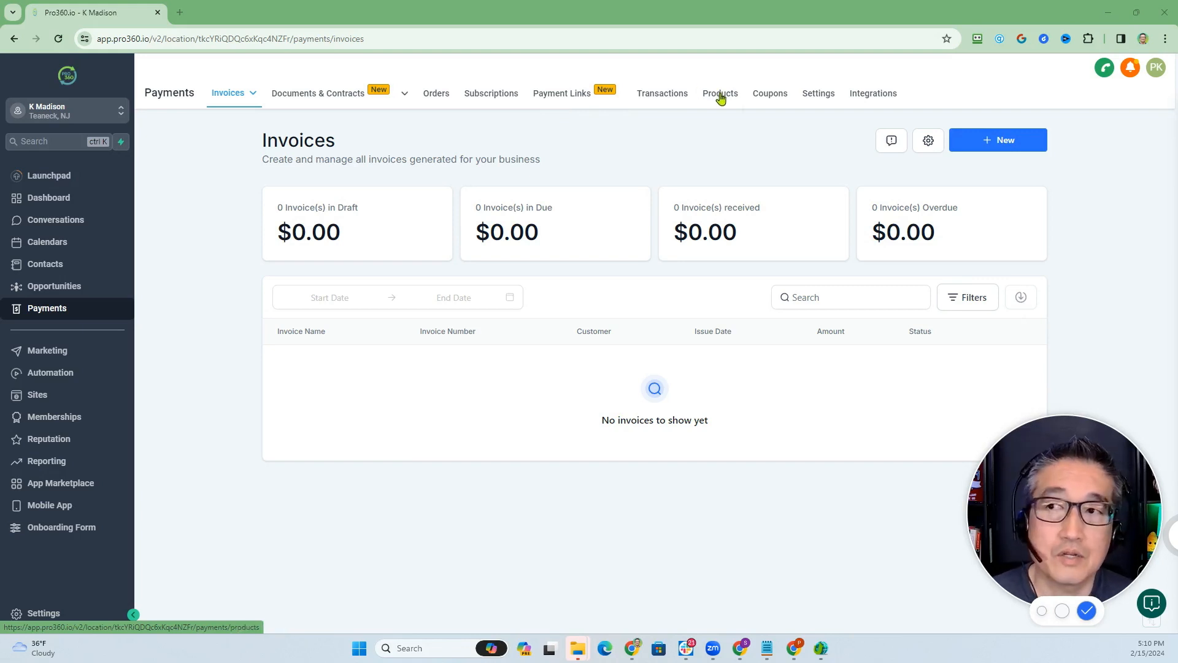
# Start a blank new product from the Payments Products list.
pyautogui.click(719, 93)
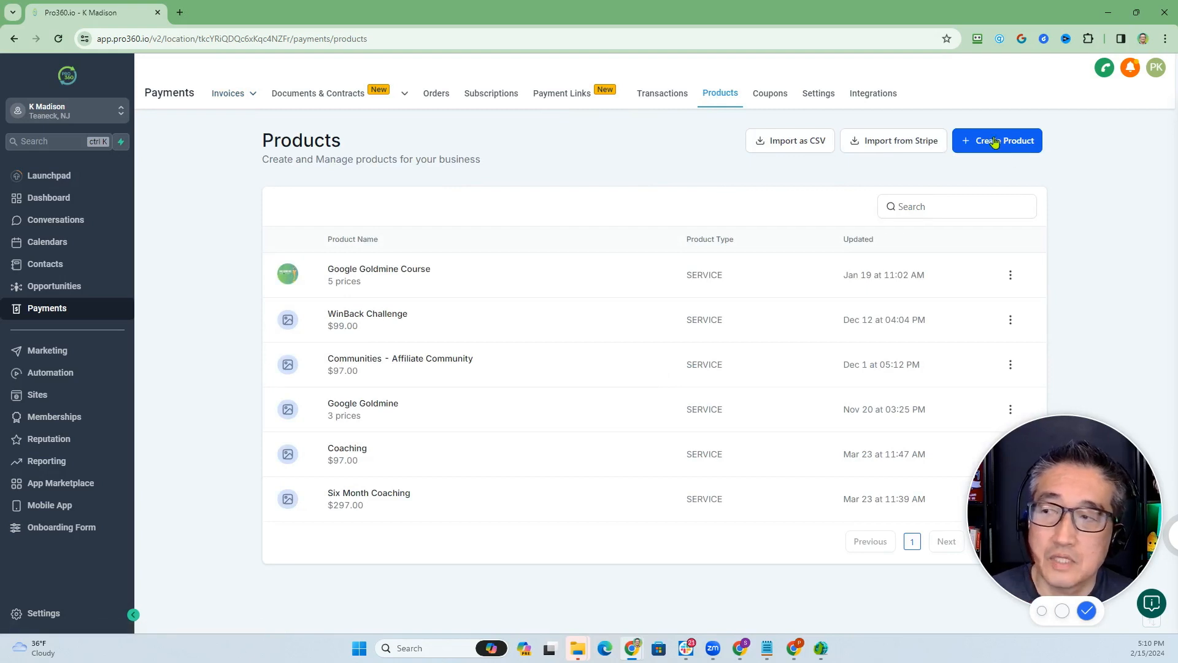
pyautogui.click(997, 140)
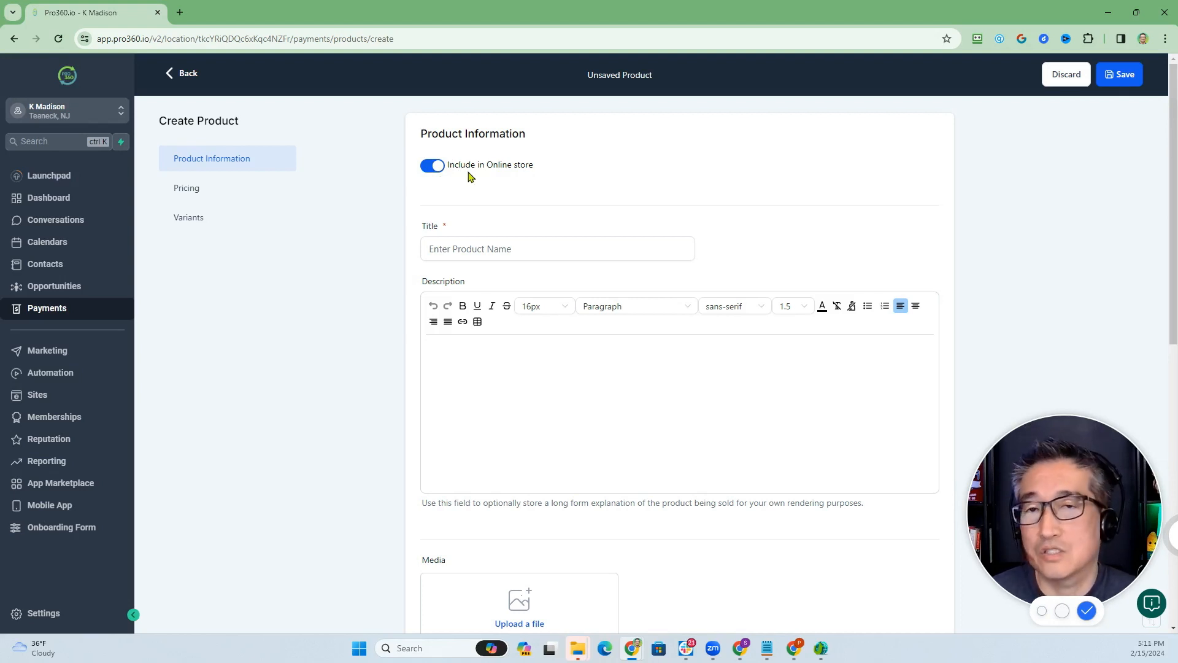
pyautogui.moveTo(452, 179)
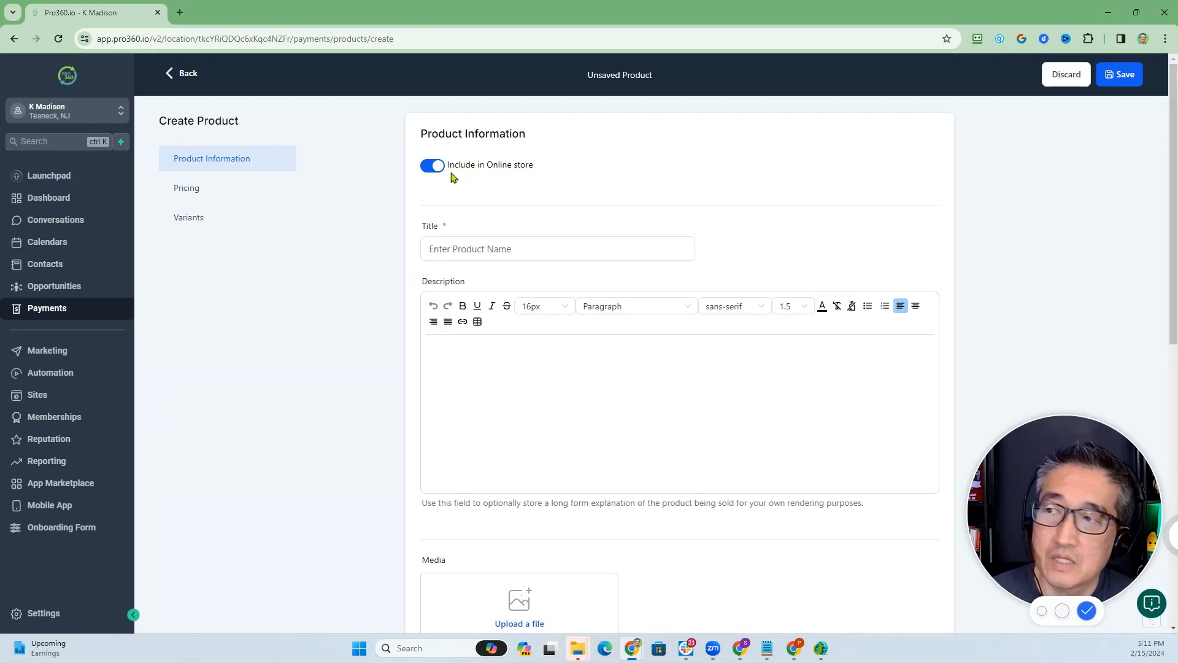
# Switch off Include in Online store and keep the product type as Service.
pyautogui.click(432, 165)
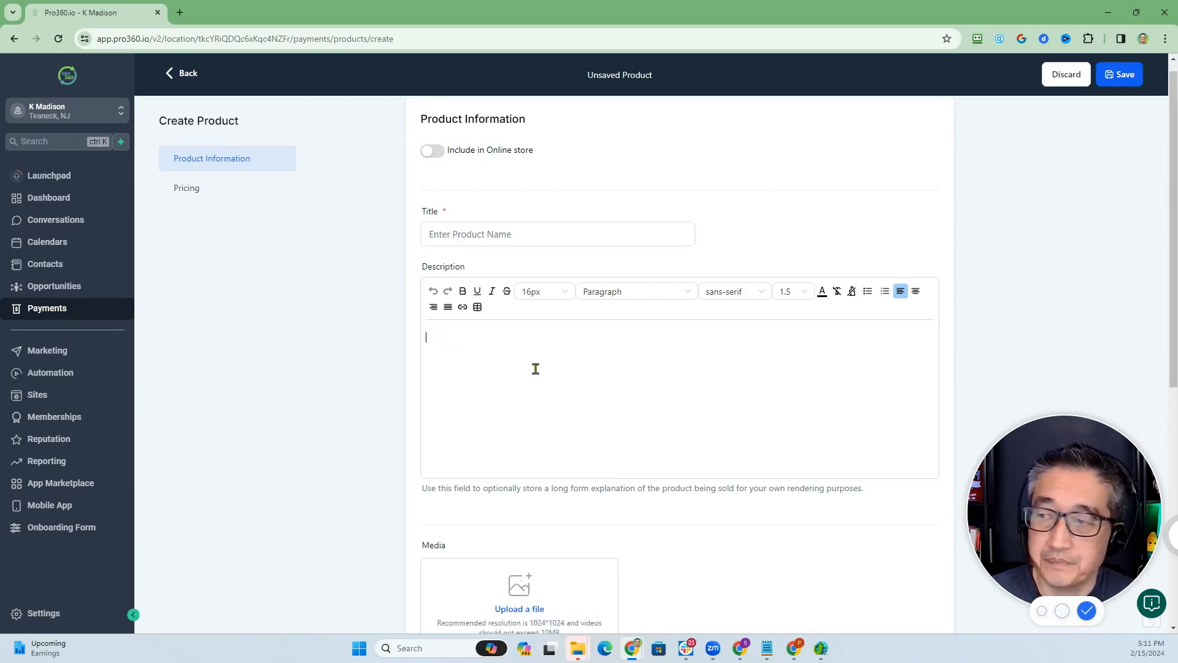
pyautogui.scroll(-3)
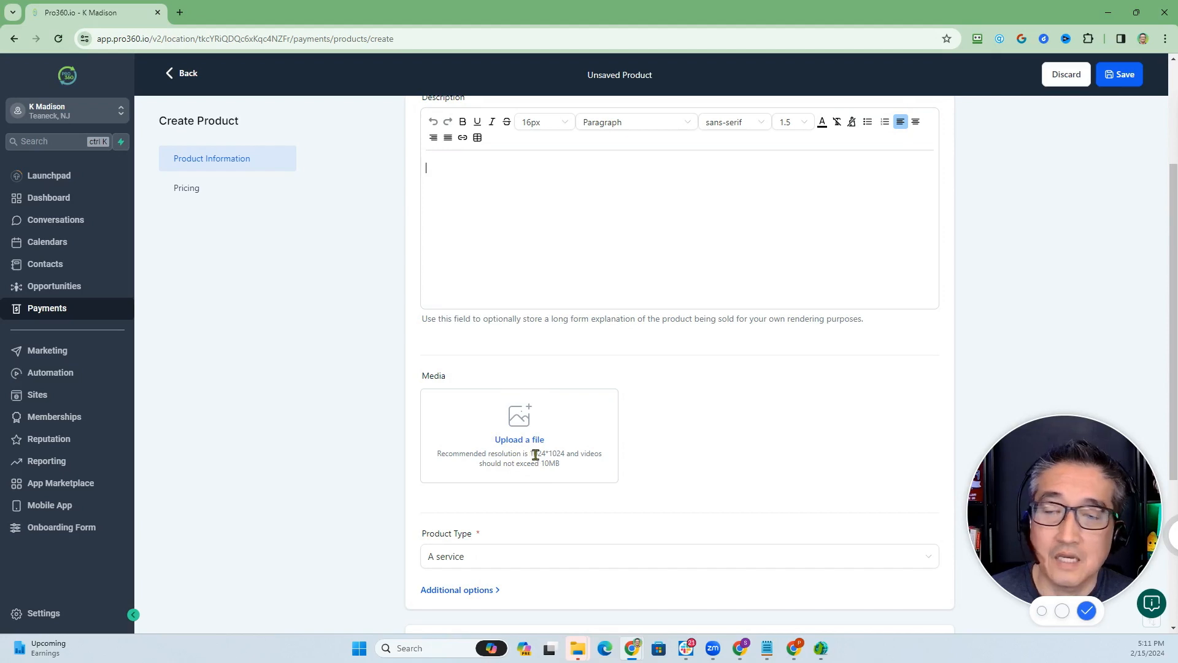
pyautogui.moveTo(624, 461)
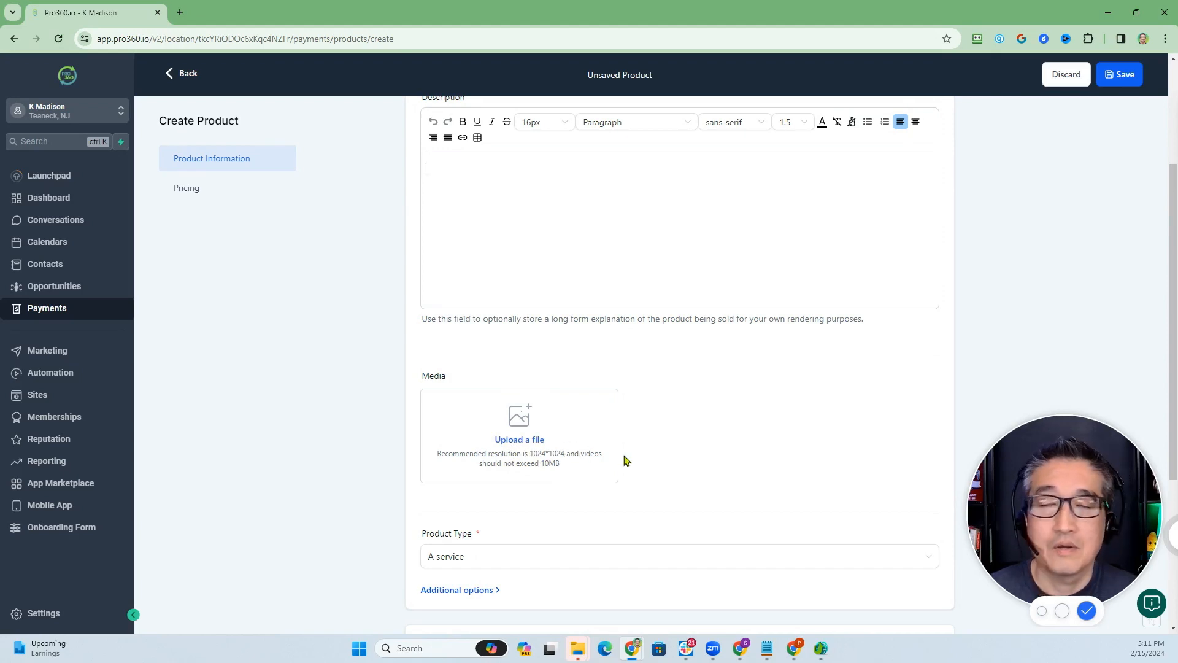
pyautogui.scroll(-3)
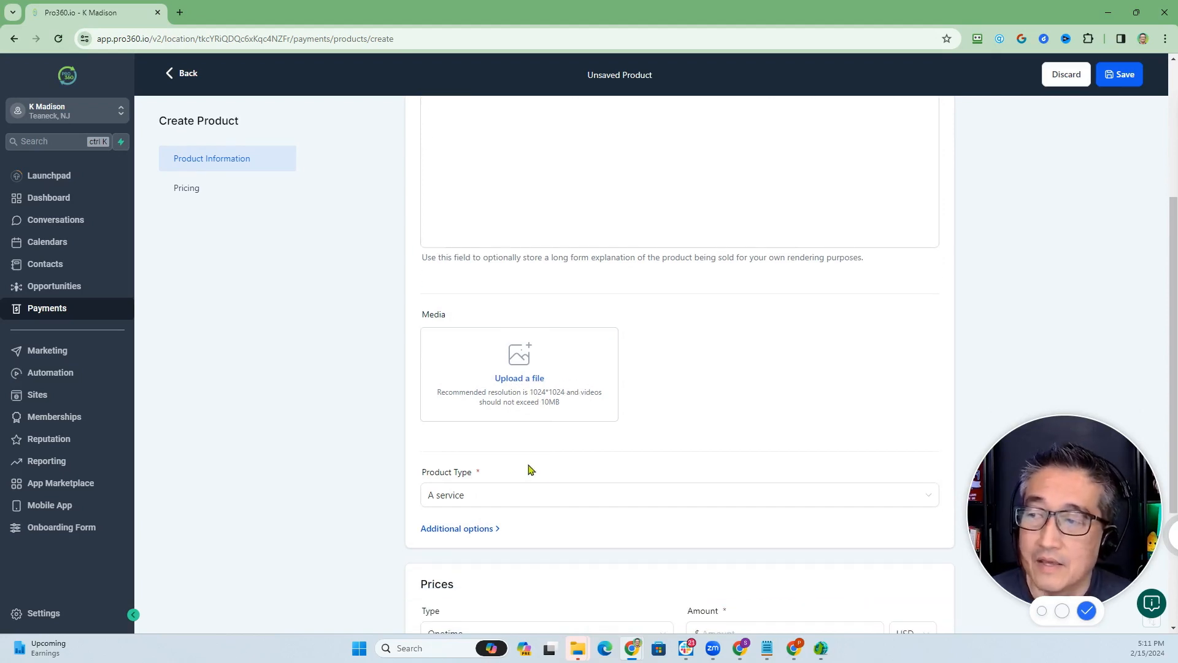
pyautogui.click(678, 495)
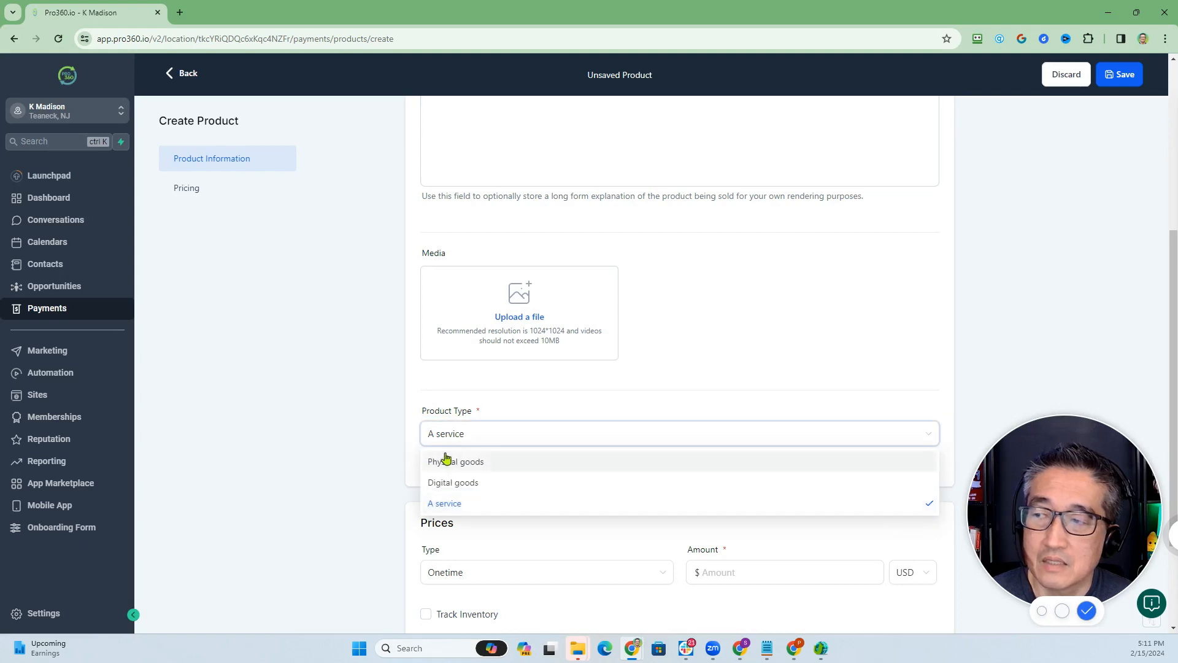
pyautogui.moveTo(453, 482)
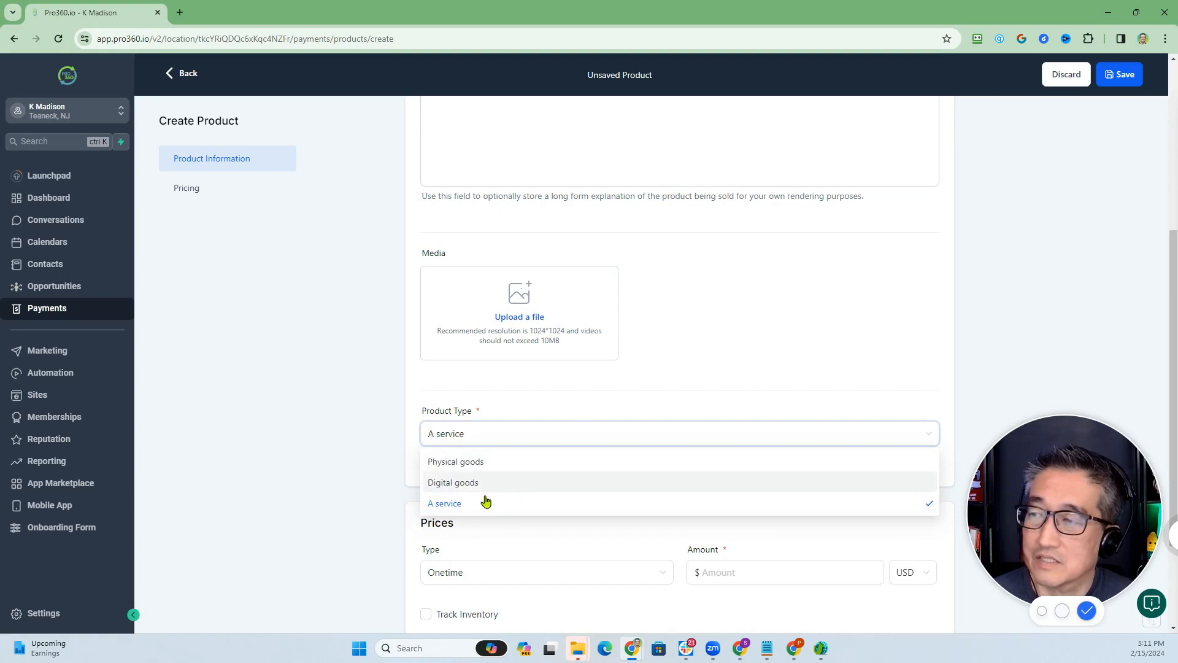
pyautogui.click(444, 503)
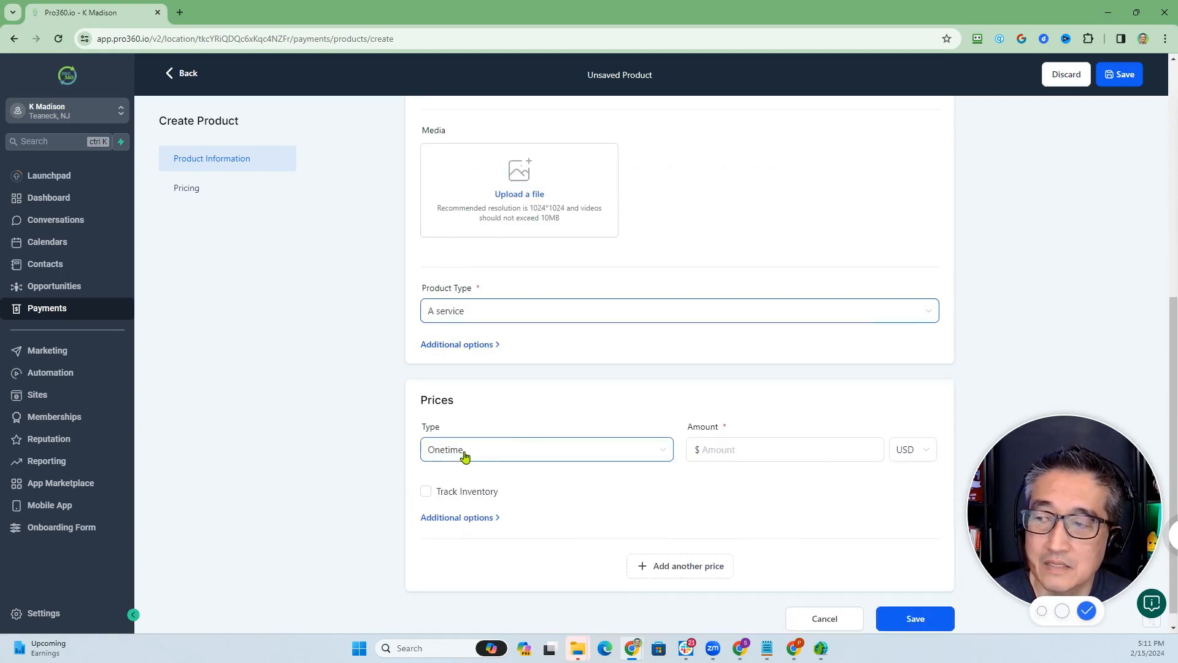
# Review the one-time price settings and reveal the price's Additional options.
pyautogui.click(545, 449)
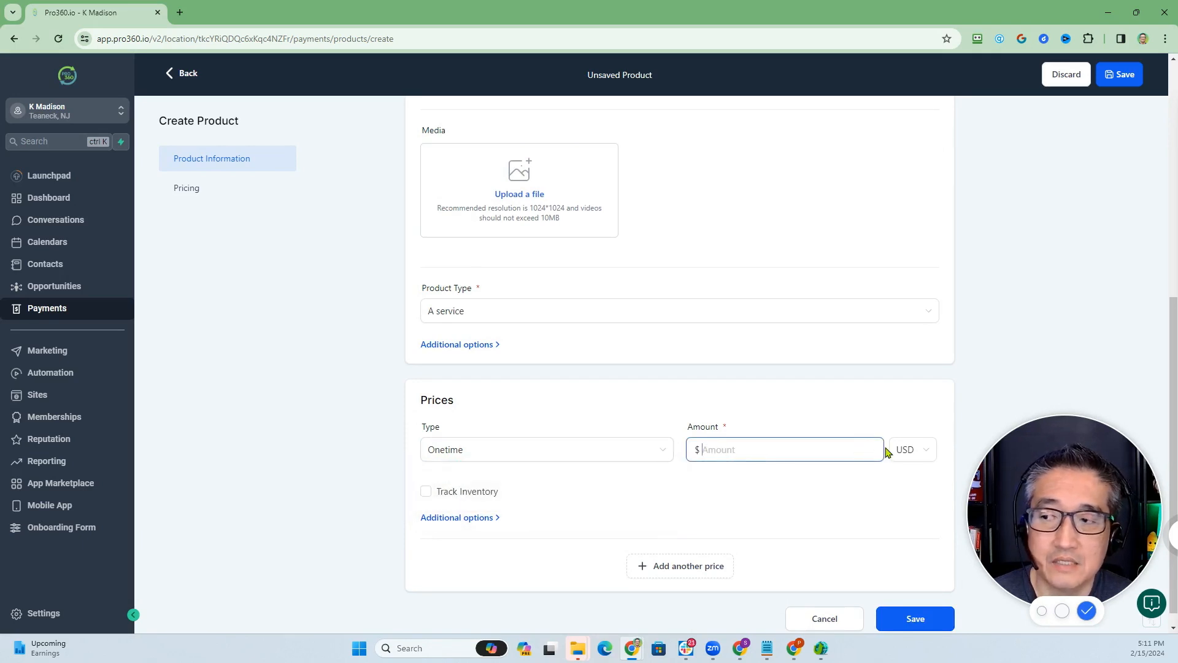
pyautogui.click(457, 517)
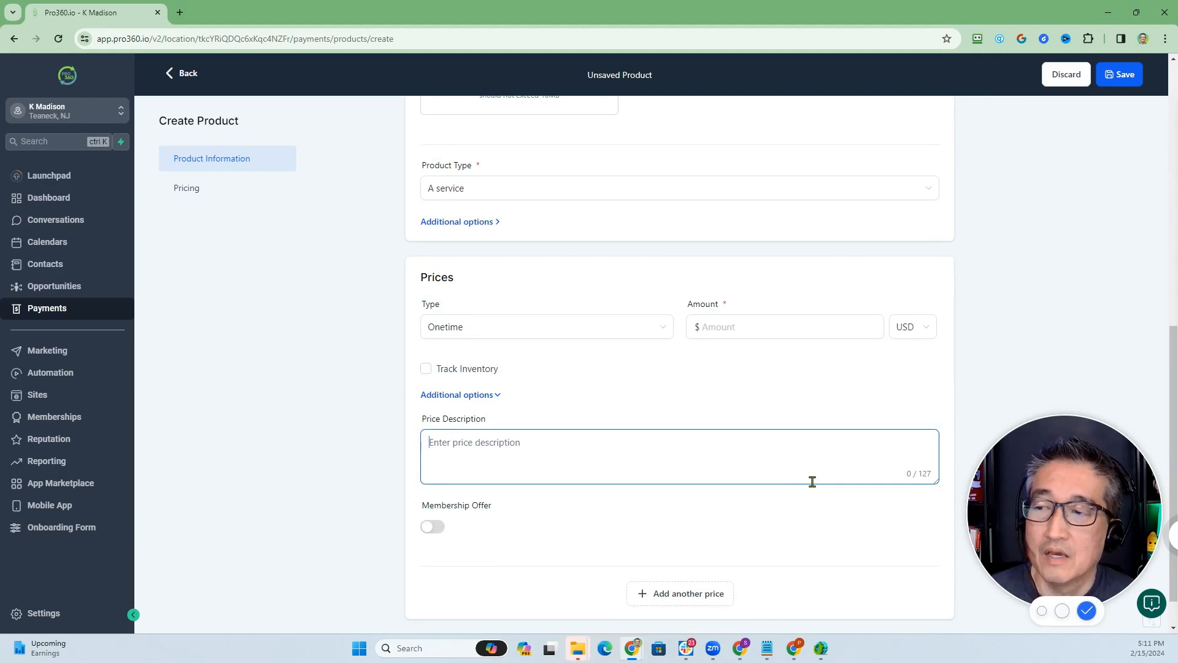
pyautogui.click(1064, 74)
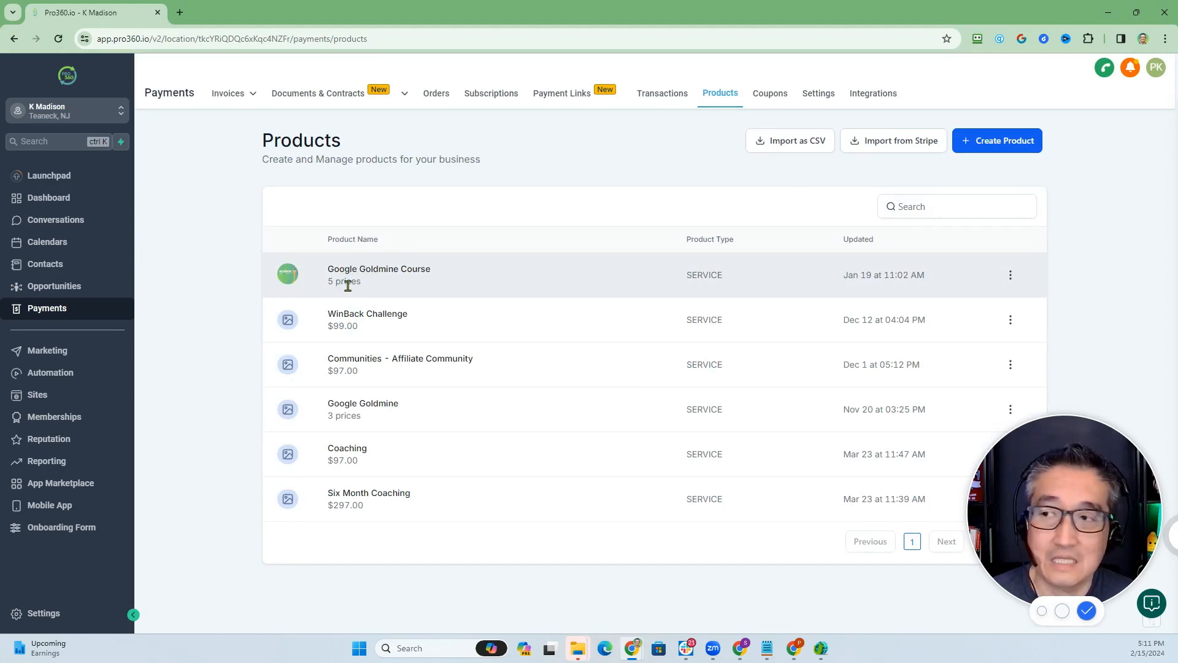
pyautogui.moveTo(368, 293)
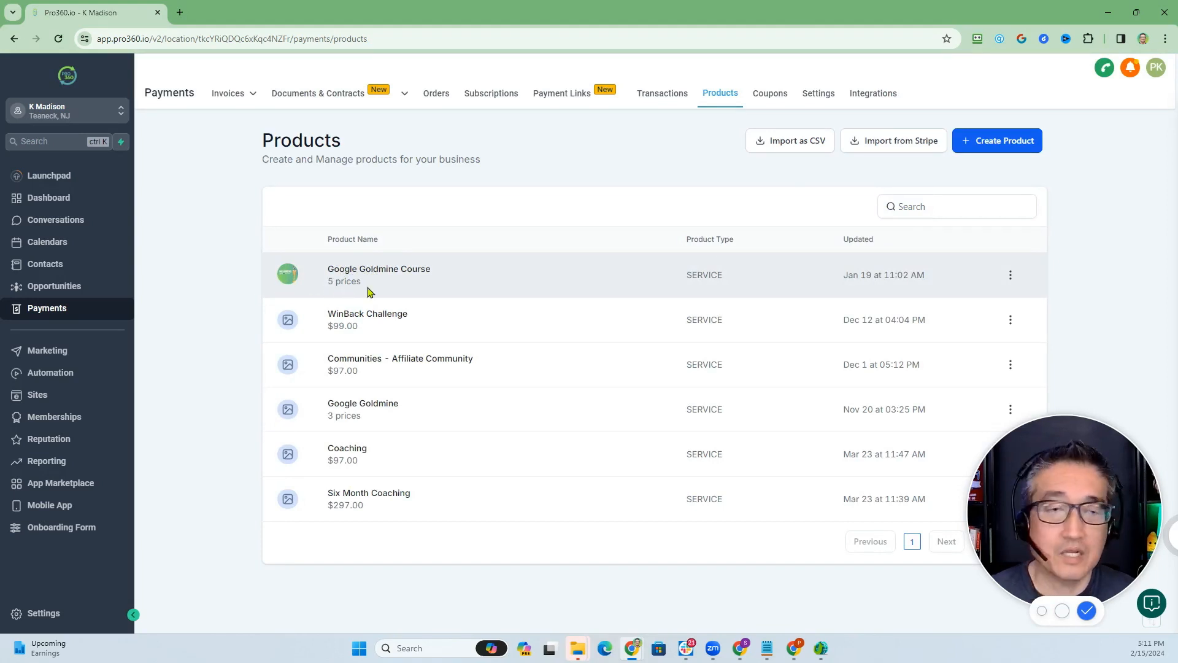
pyautogui.moveTo(562, 93)
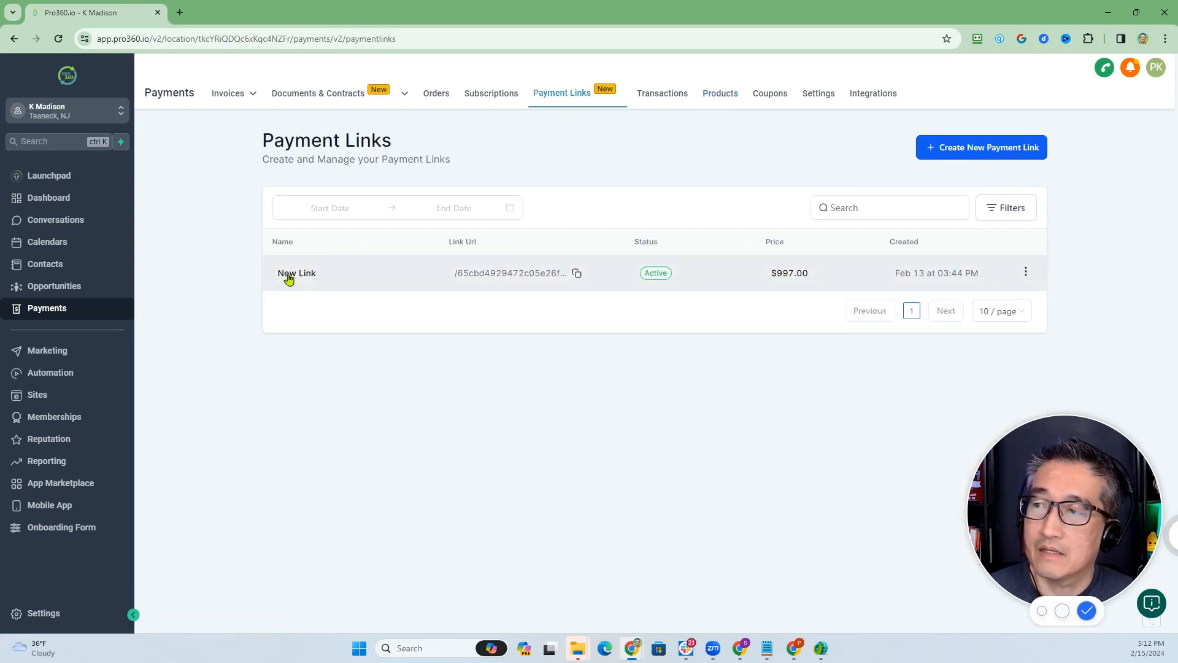
pyautogui.moveTo(721, 295)
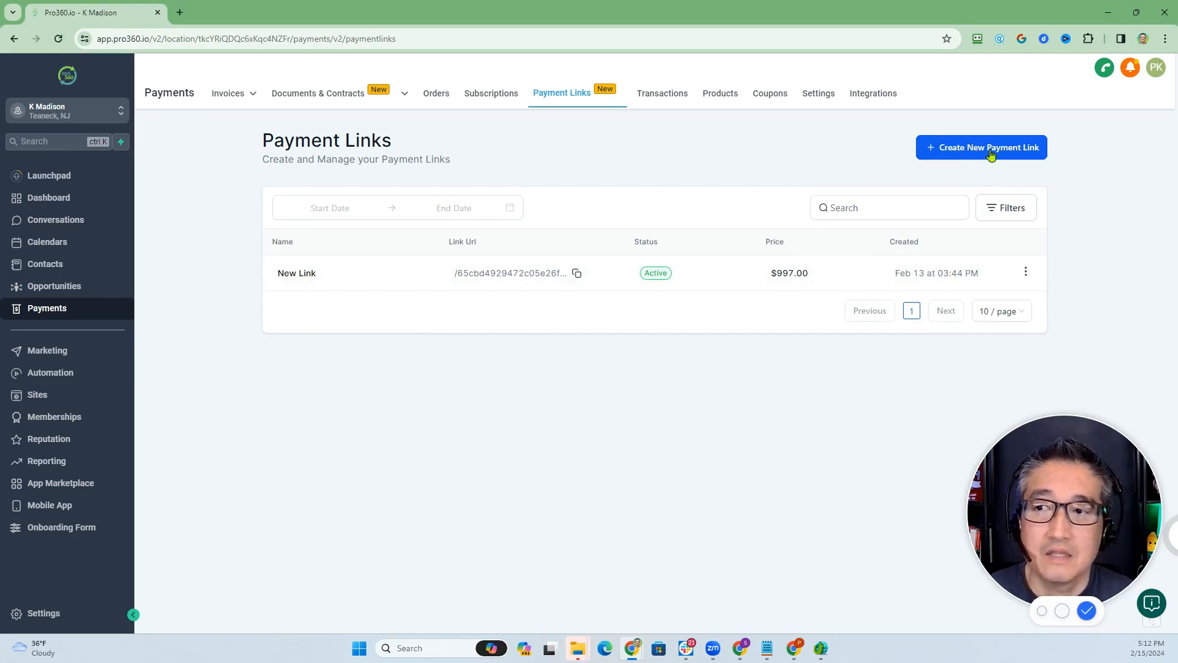
pyautogui.moveTo(1024, 272)
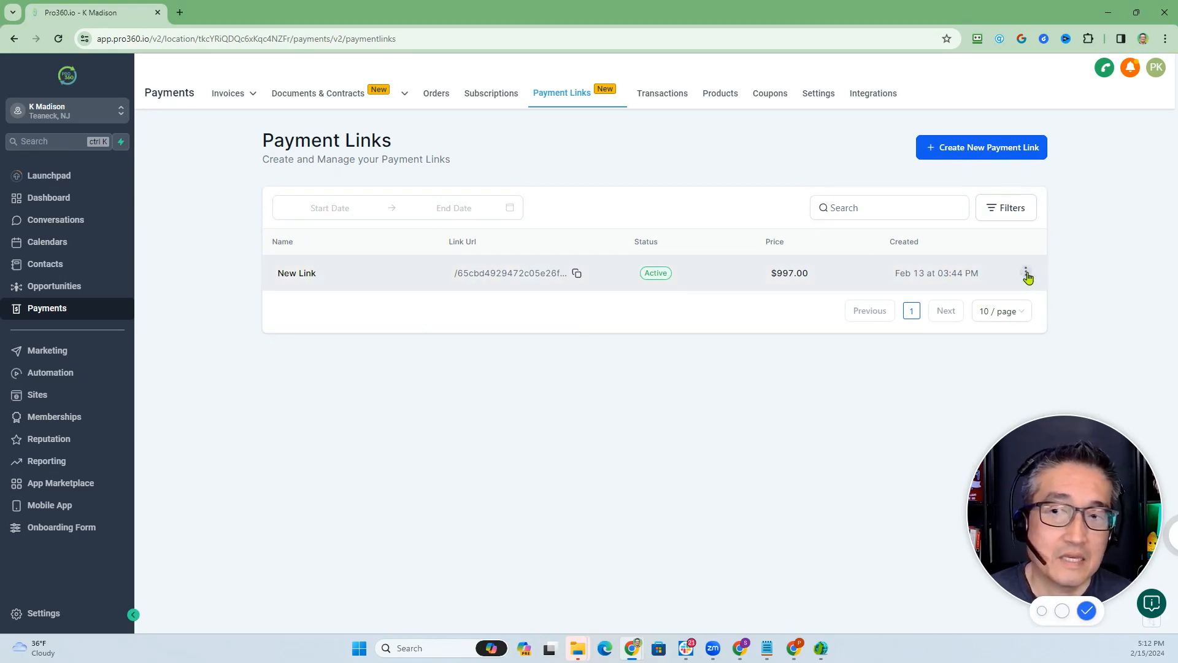
# Show the edit/deactivate actions for the $997 New Link payment link.
pyautogui.click(1026, 272)
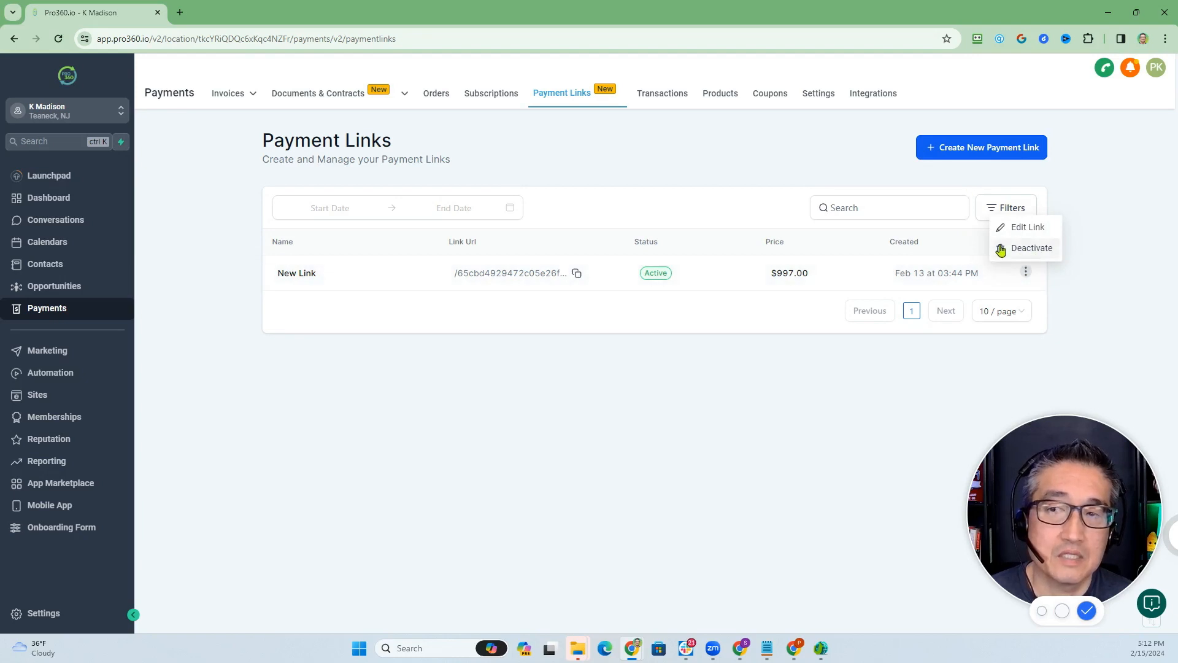
pyautogui.moveTo(980, 147)
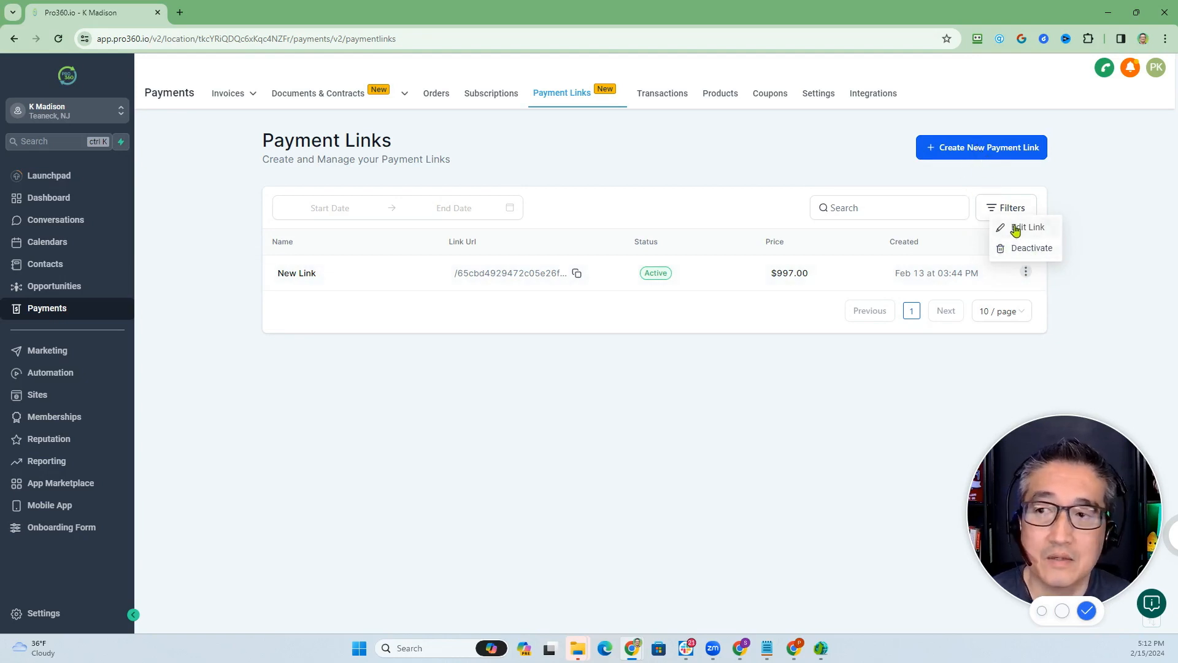
pyautogui.click(1030, 227)
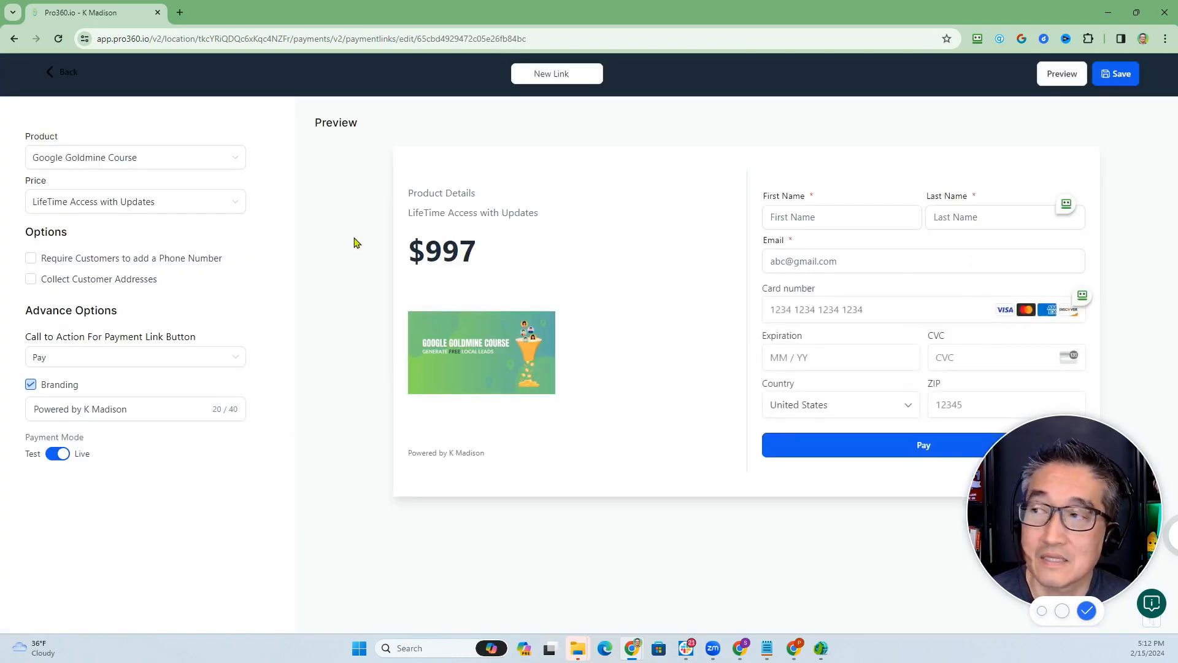
pyautogui.moveTo(90, 157)
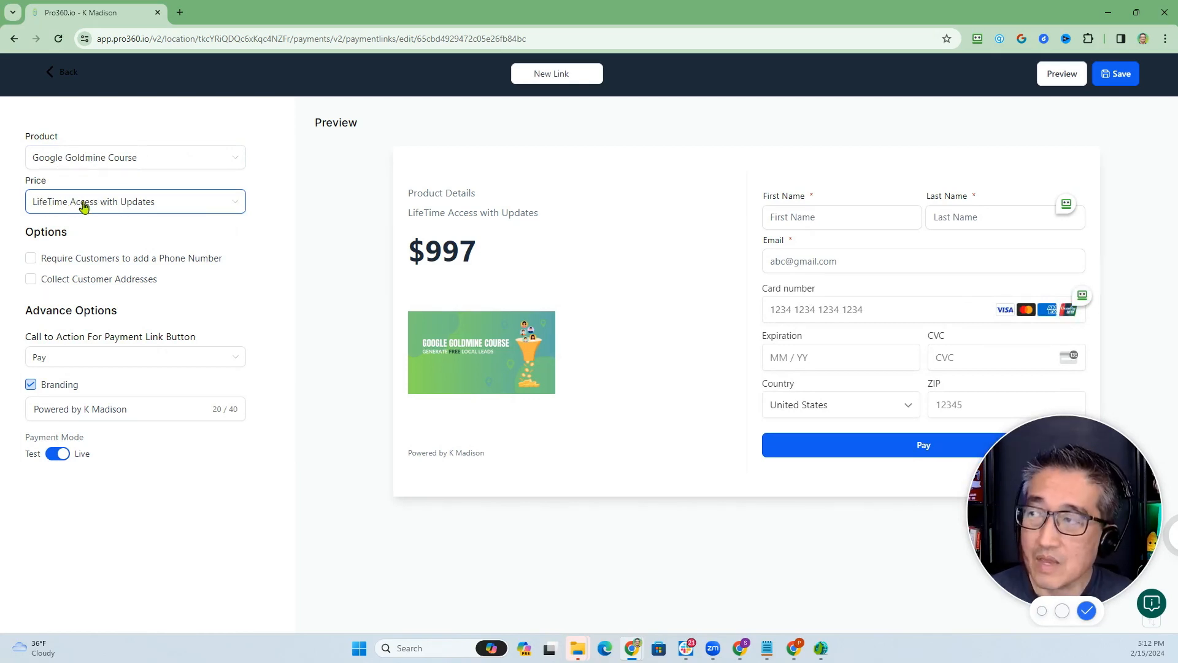
pyautogui.click(135, 201)
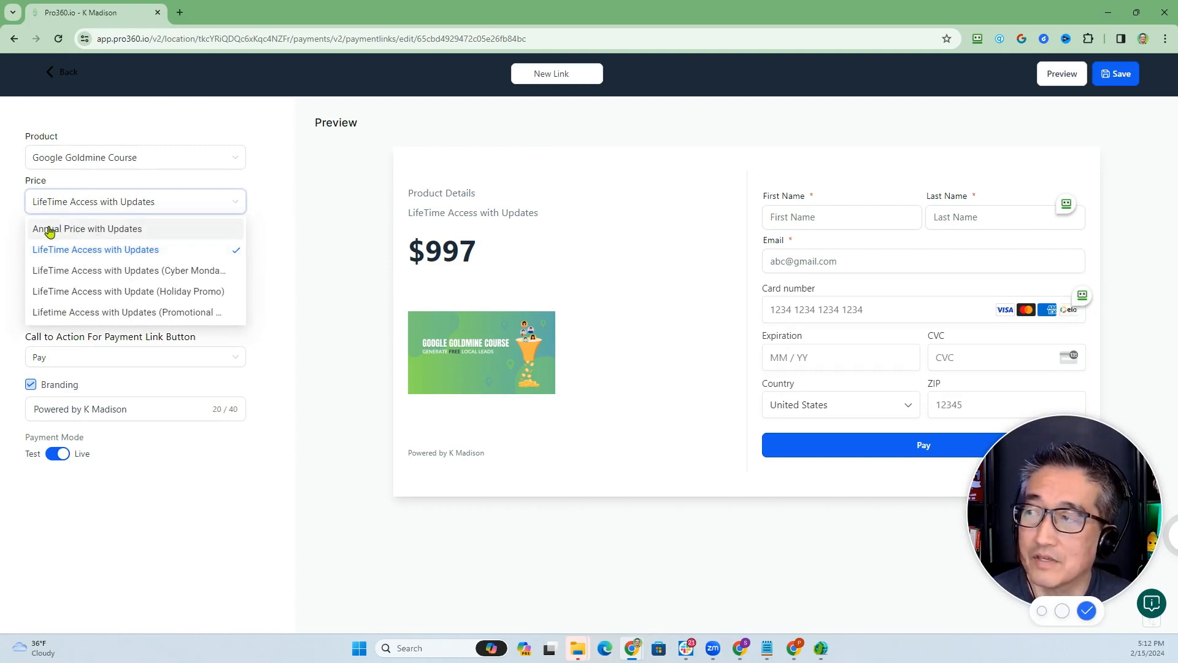
pyautogui.moveTo(128, 252)
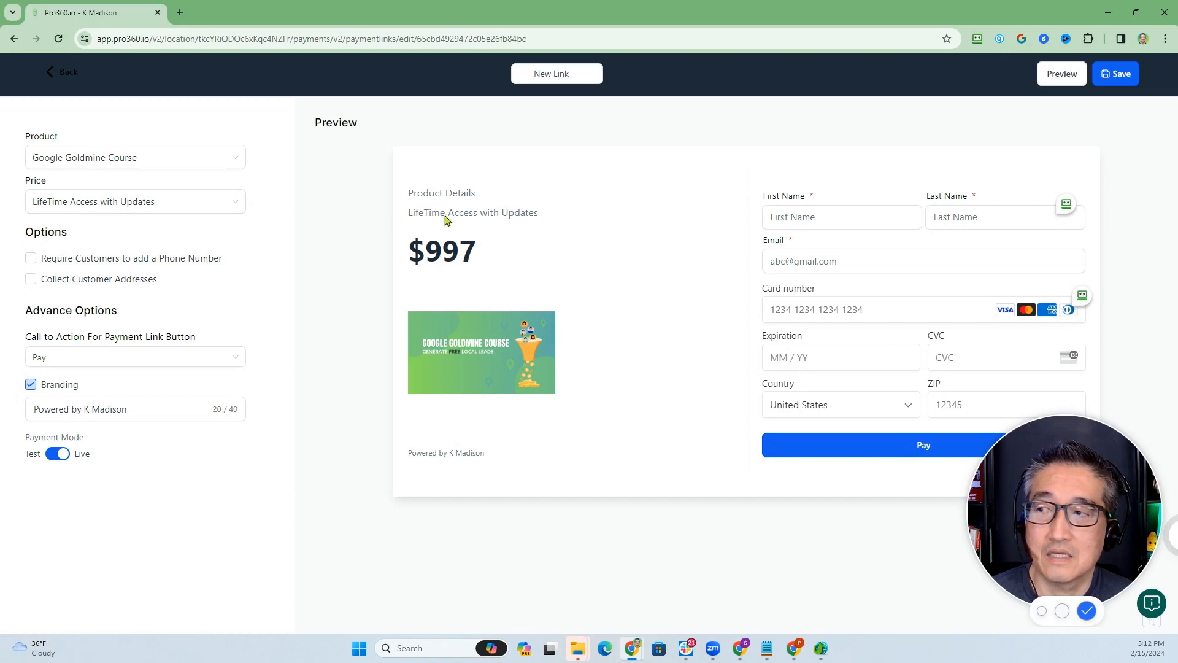
pyautogui.moveTo(553, 272)
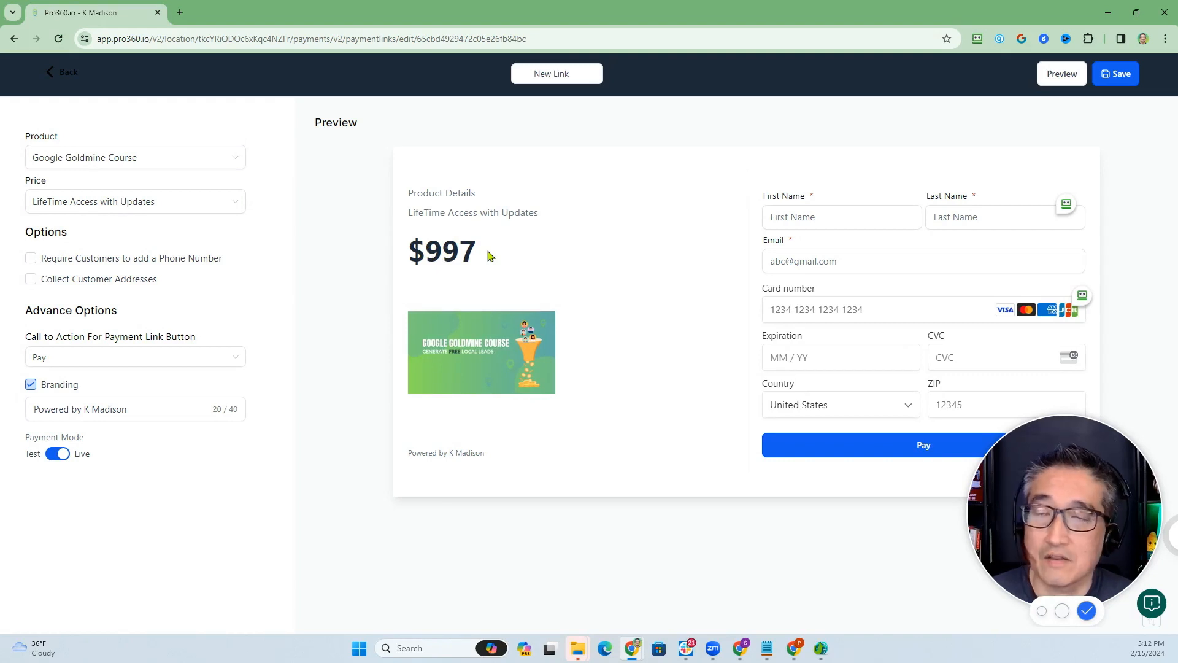
pyautogui.moveTo(481, 271)
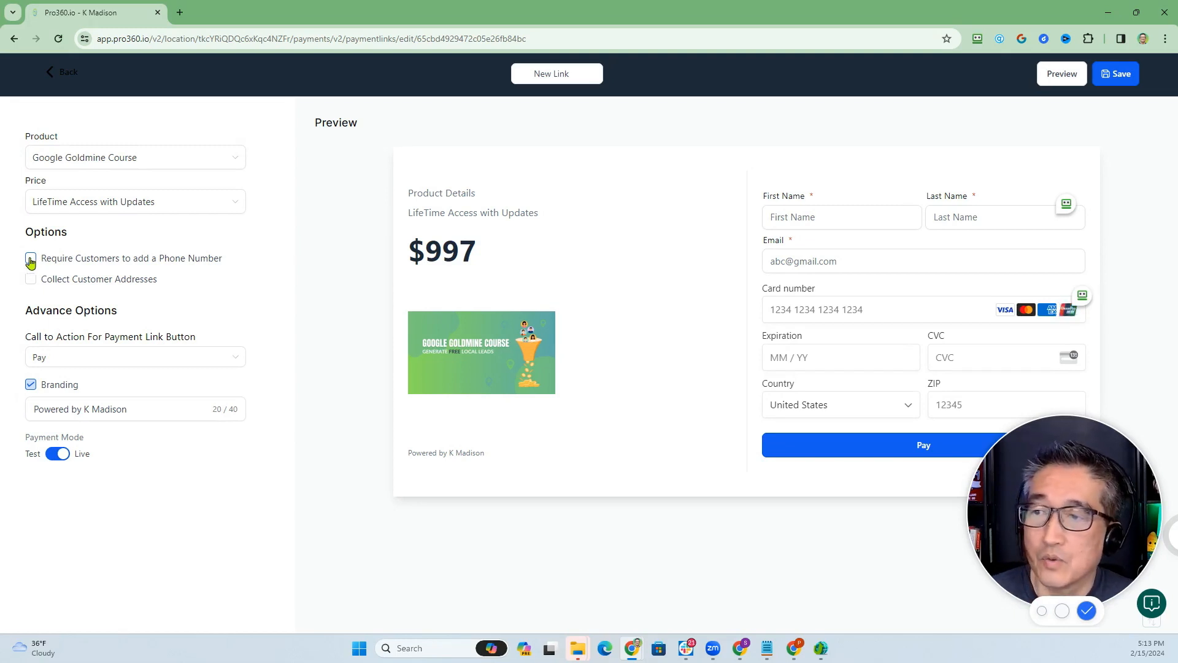
pyautogui.click(31, 258)
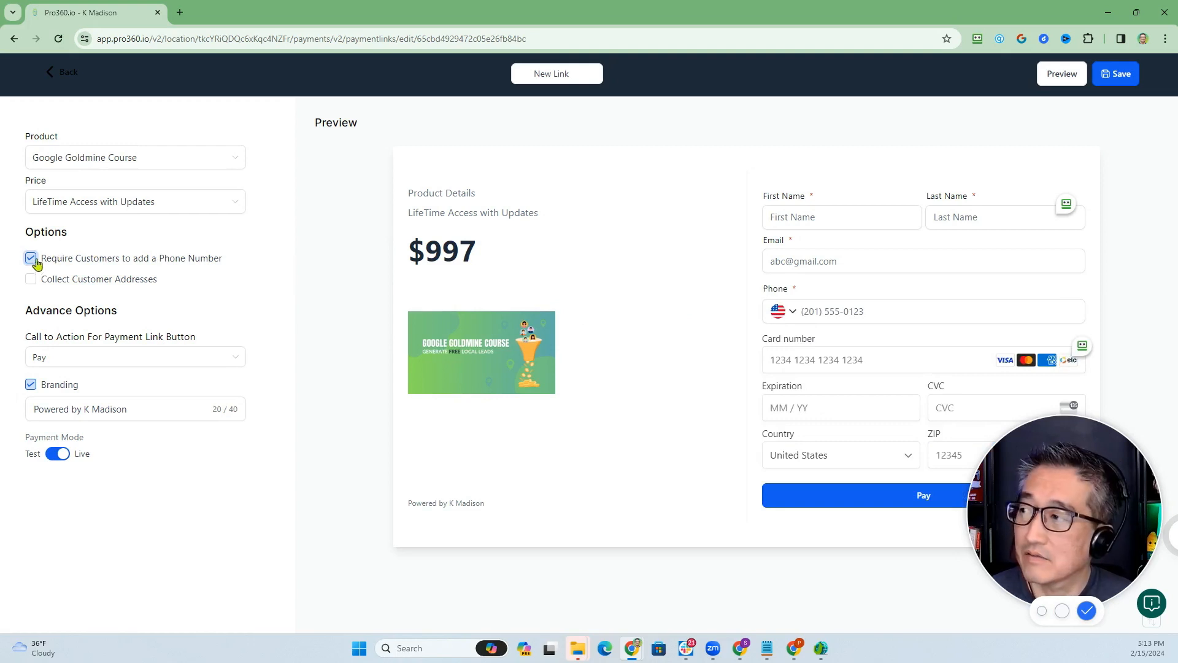
pyautogui.click(31, 258)
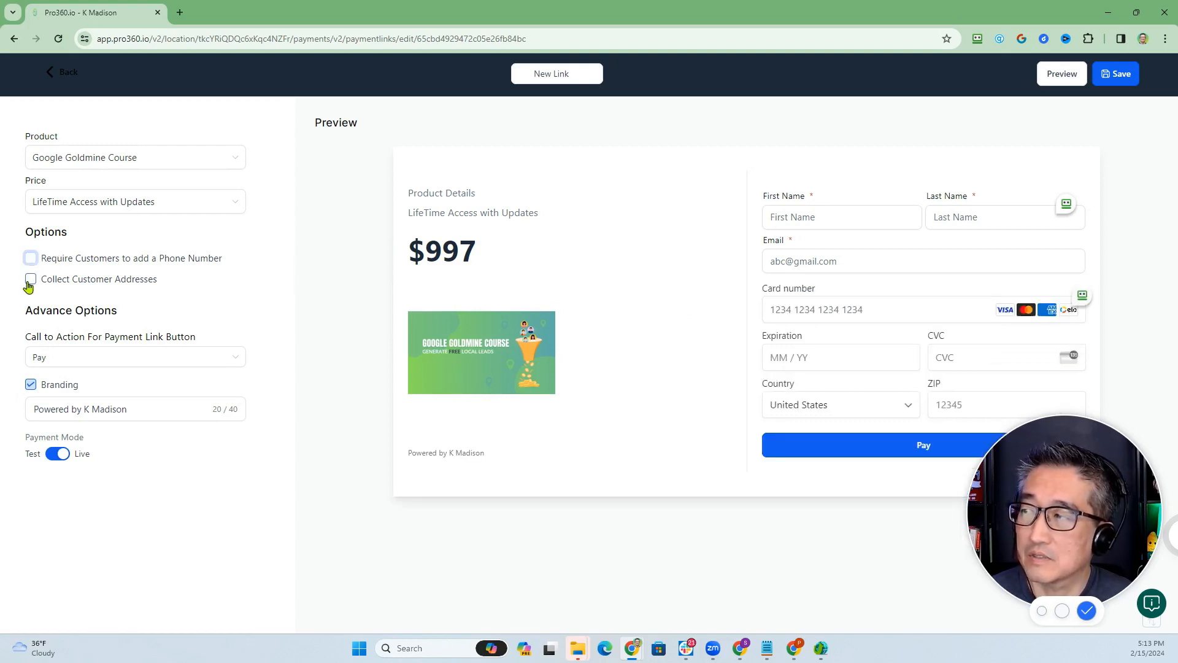
pyautogui.click(31, 278)
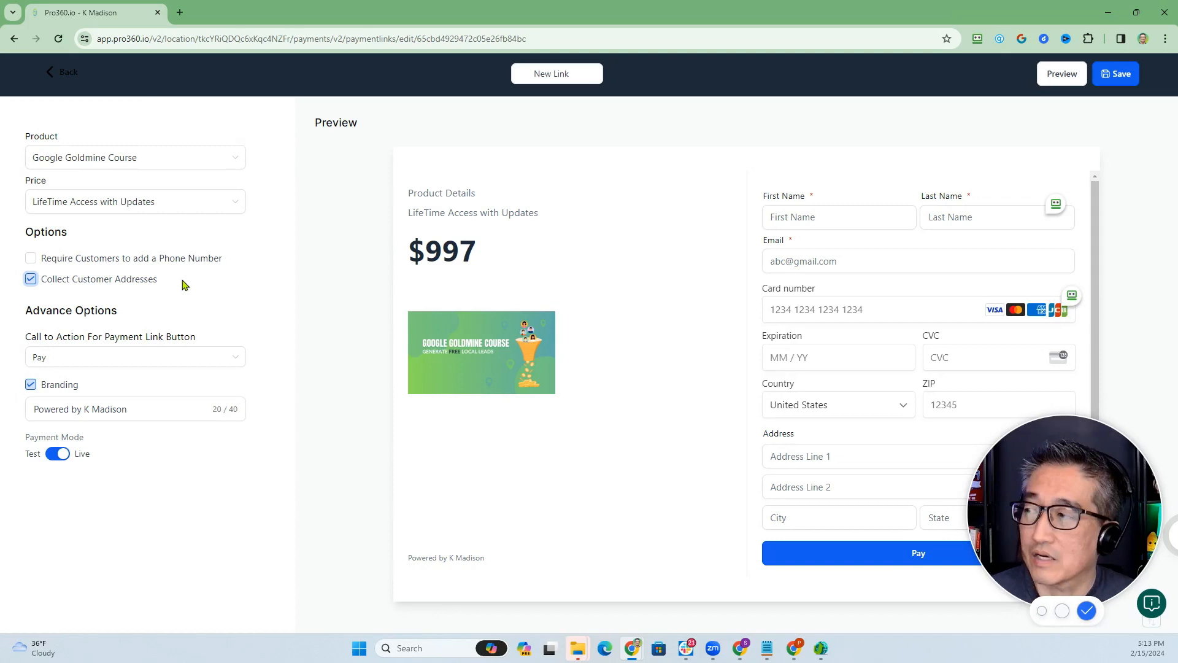
pyautogui.click(31, 279)
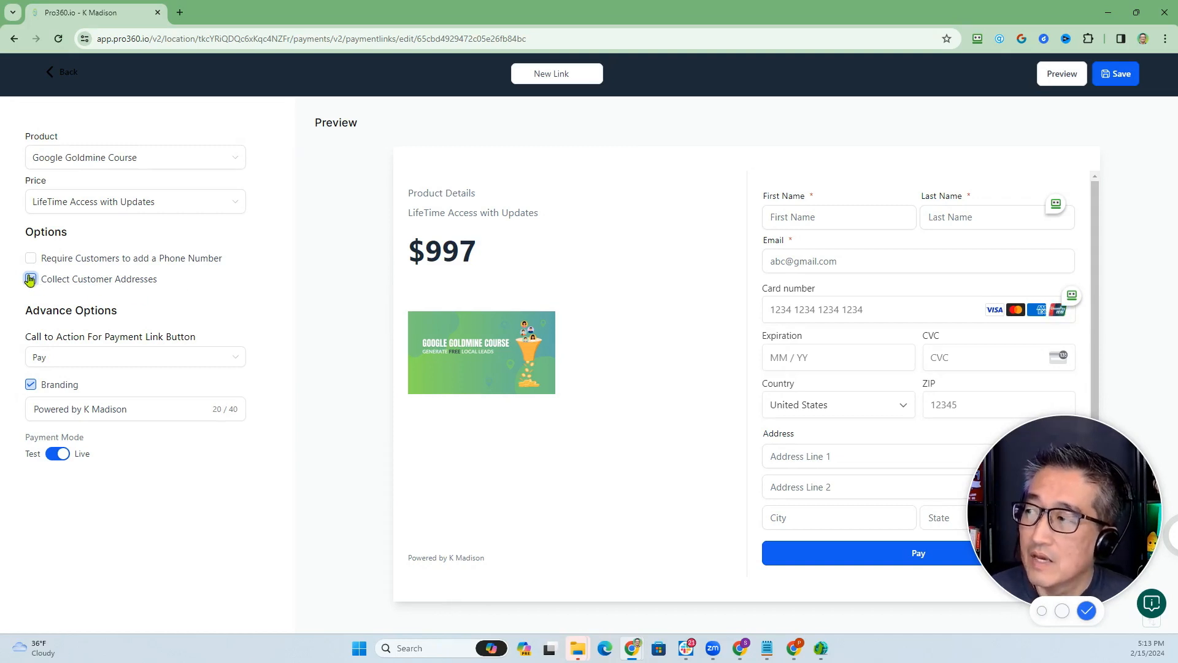
pyautogui.click(30, 279)
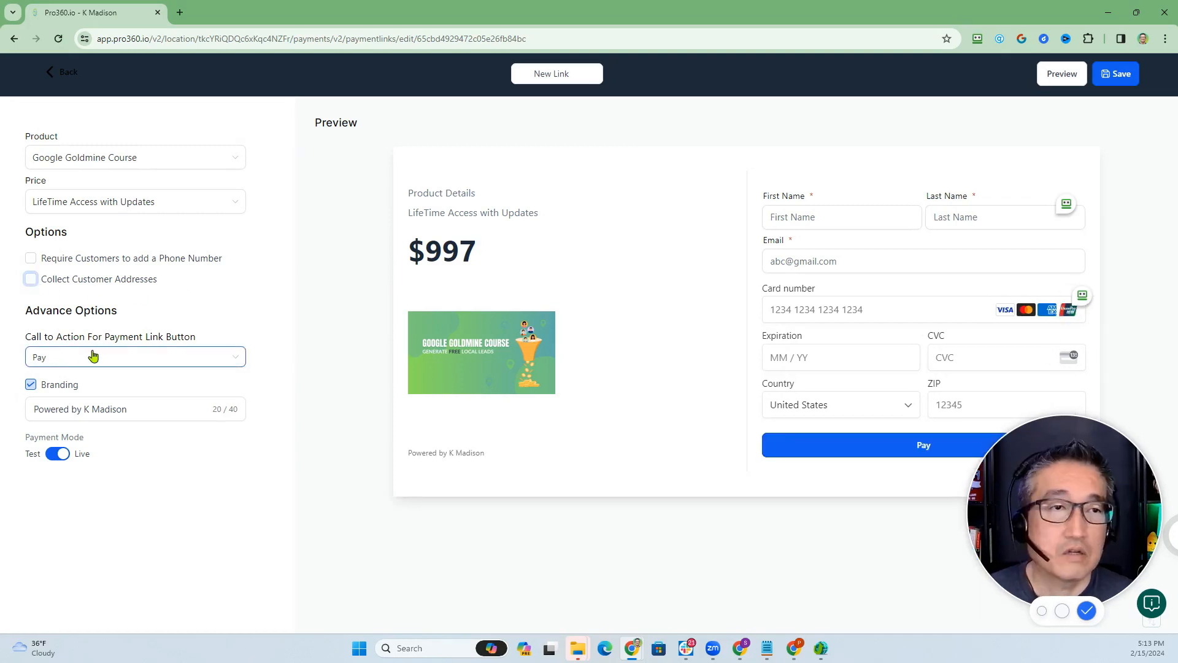
pyautogui.moveTo(96, 365)
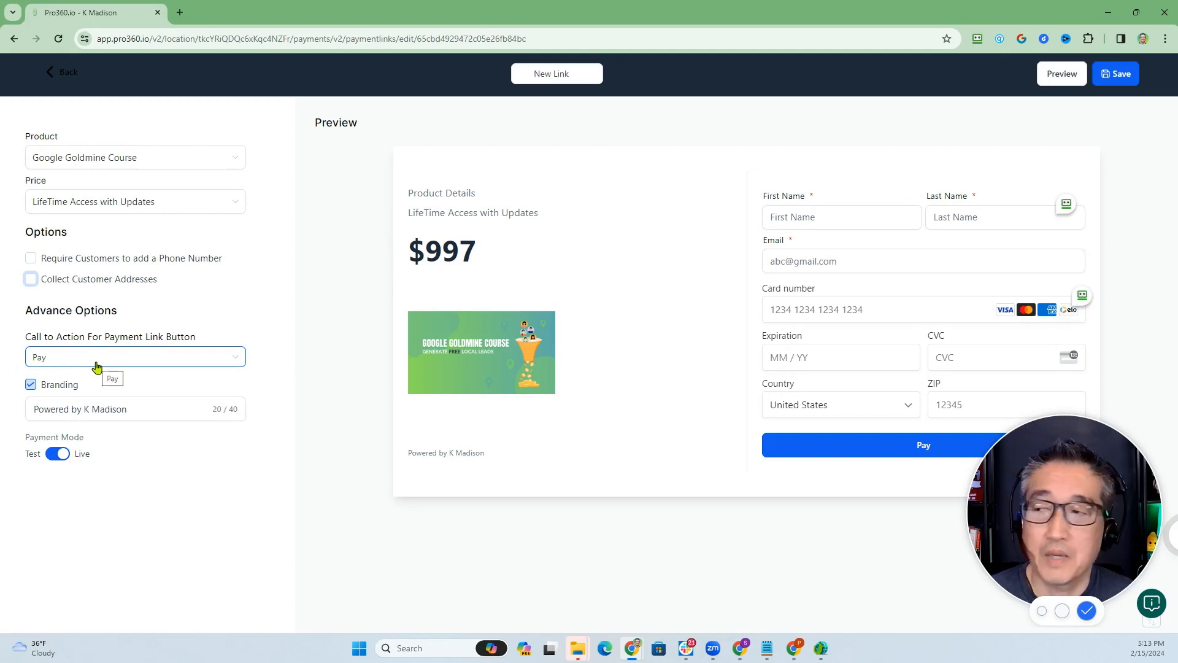
pyautogui.click(135, 356)
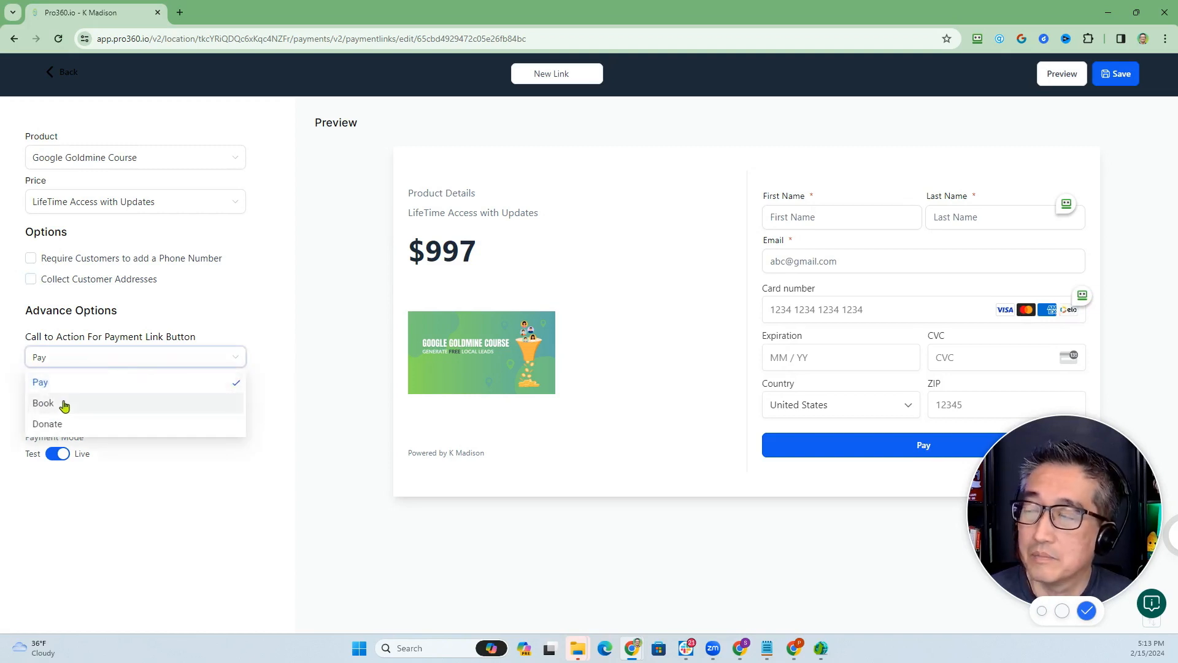
pyautogui.click(43, 402)
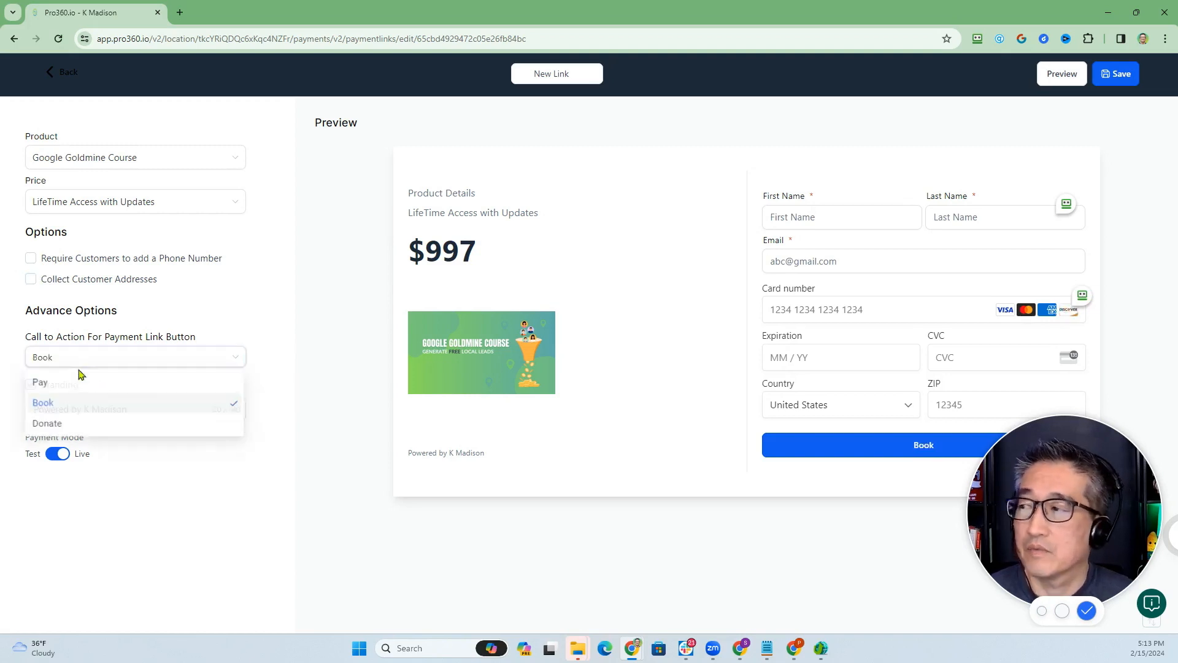
pyautogui.click(47, 423)
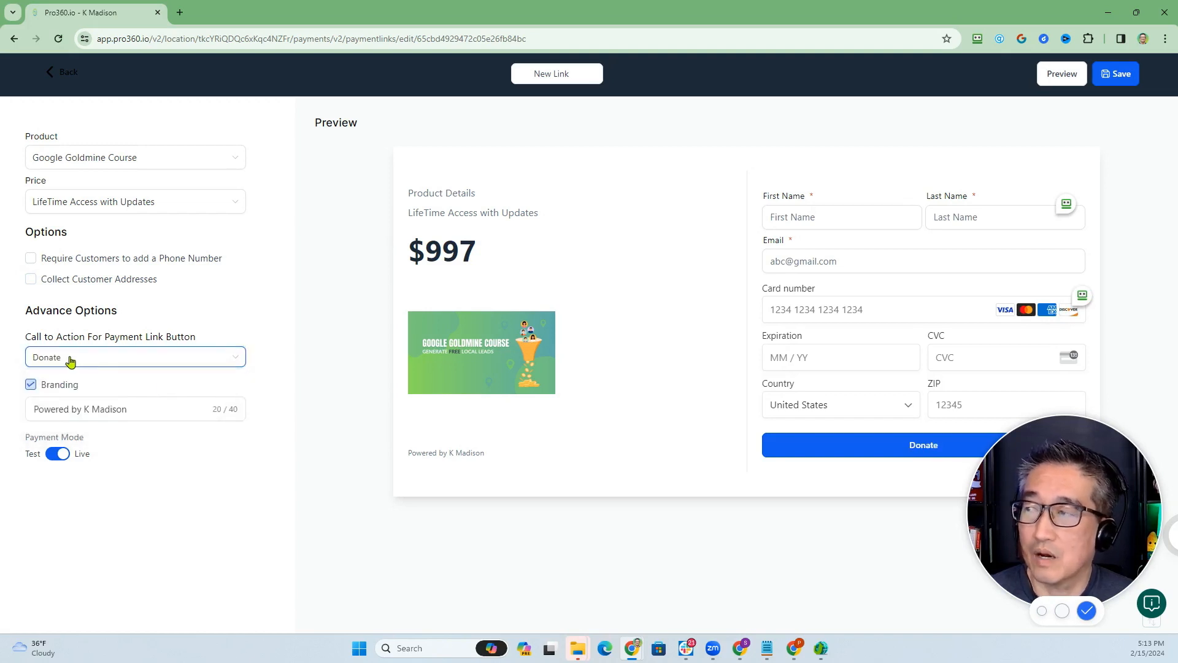
pyautogui.click(135, 356)
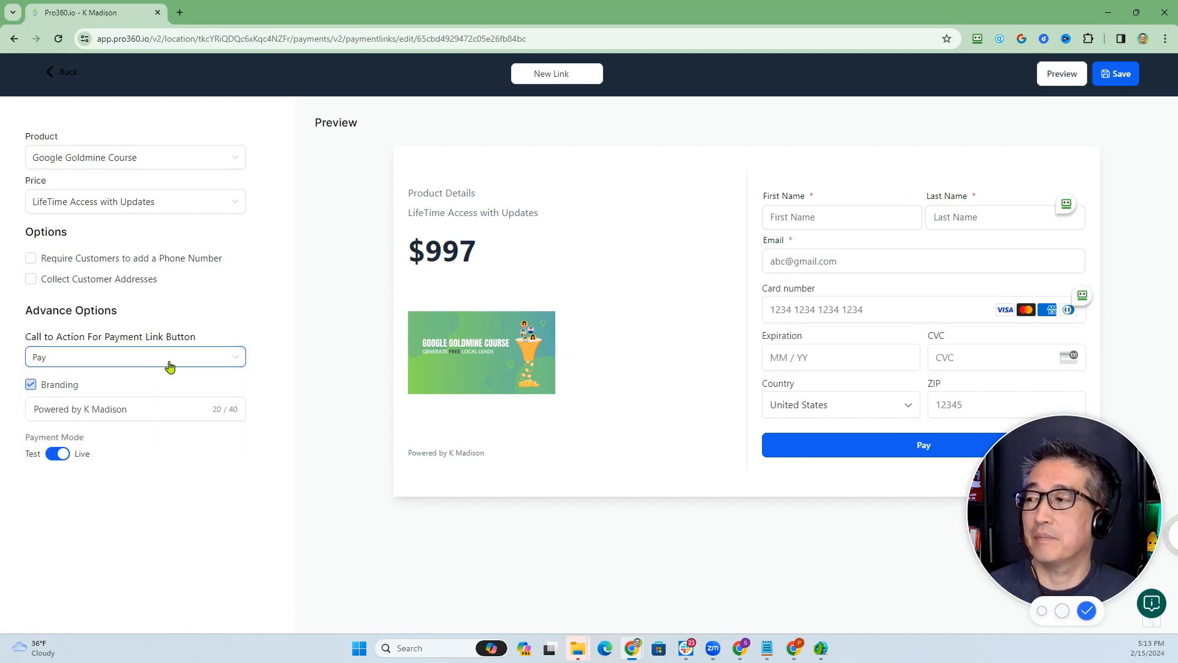
pyautogui.moveTo(71, 397)
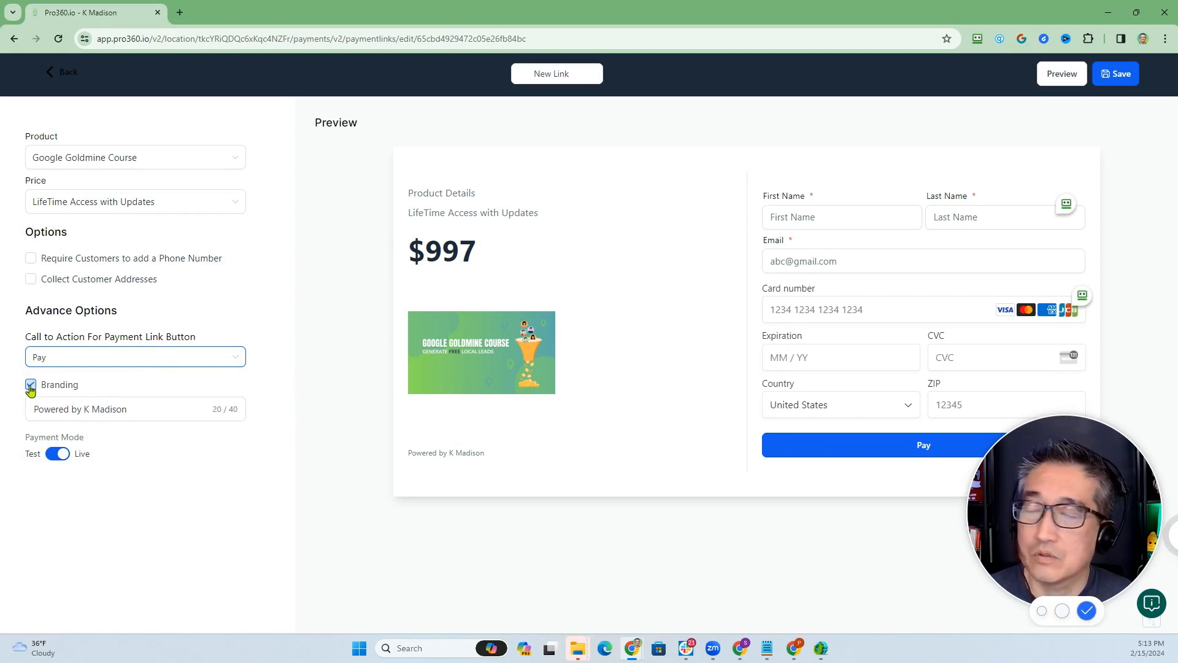
pyautogui.click(31, 385)
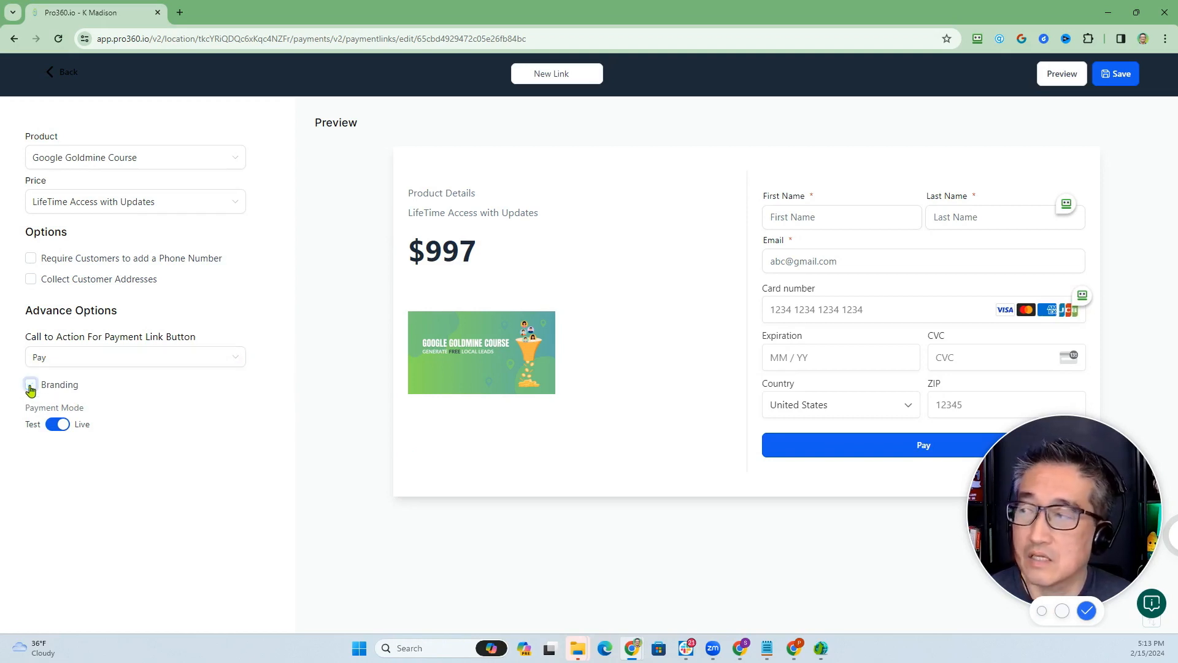
pyautogui.click(31, 385)
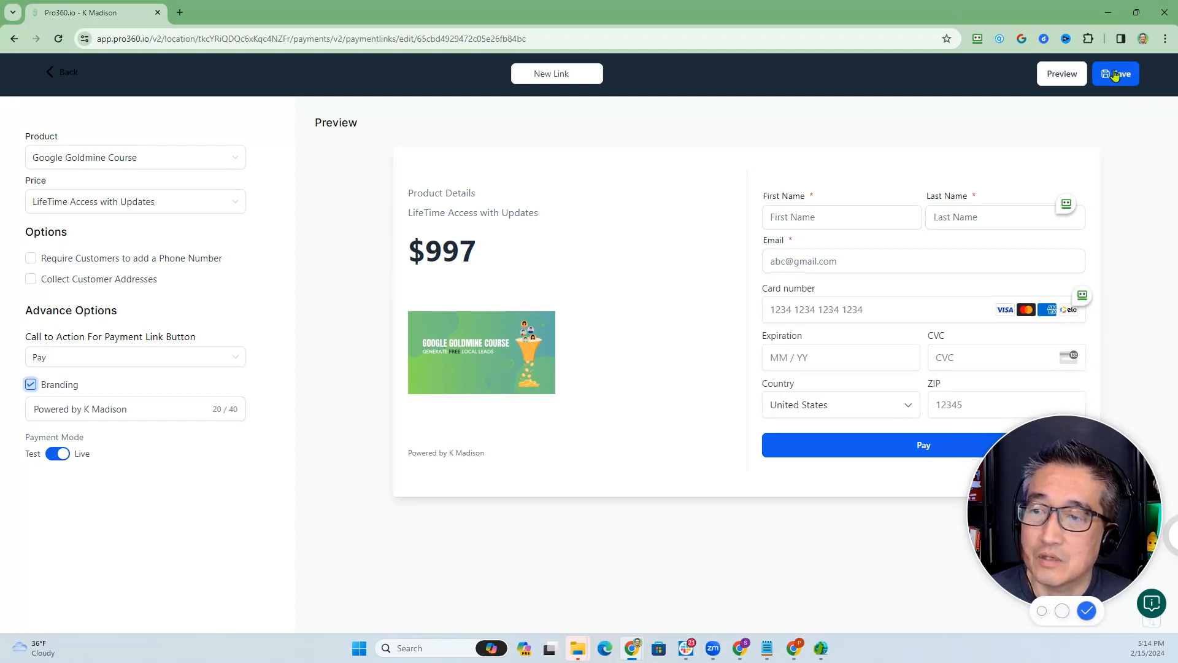
# Save the payment link and copy the New Link URL from the Payment Links list.
pyautogui.click(1115, 74)
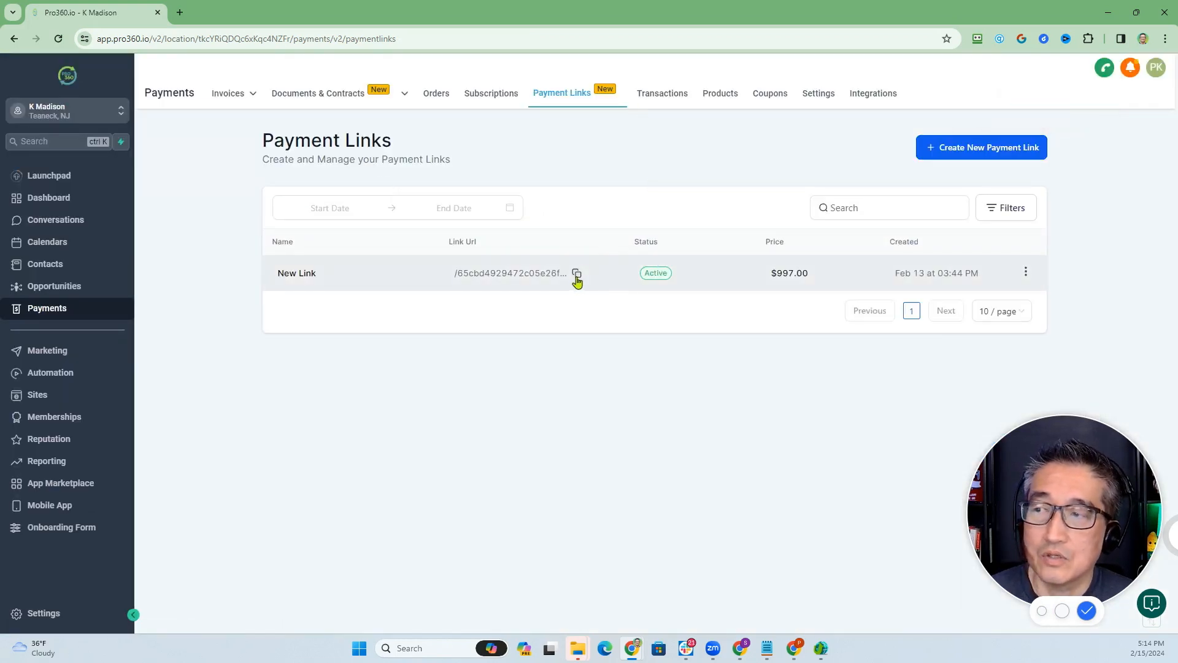
pyautogui.click(575, 273)
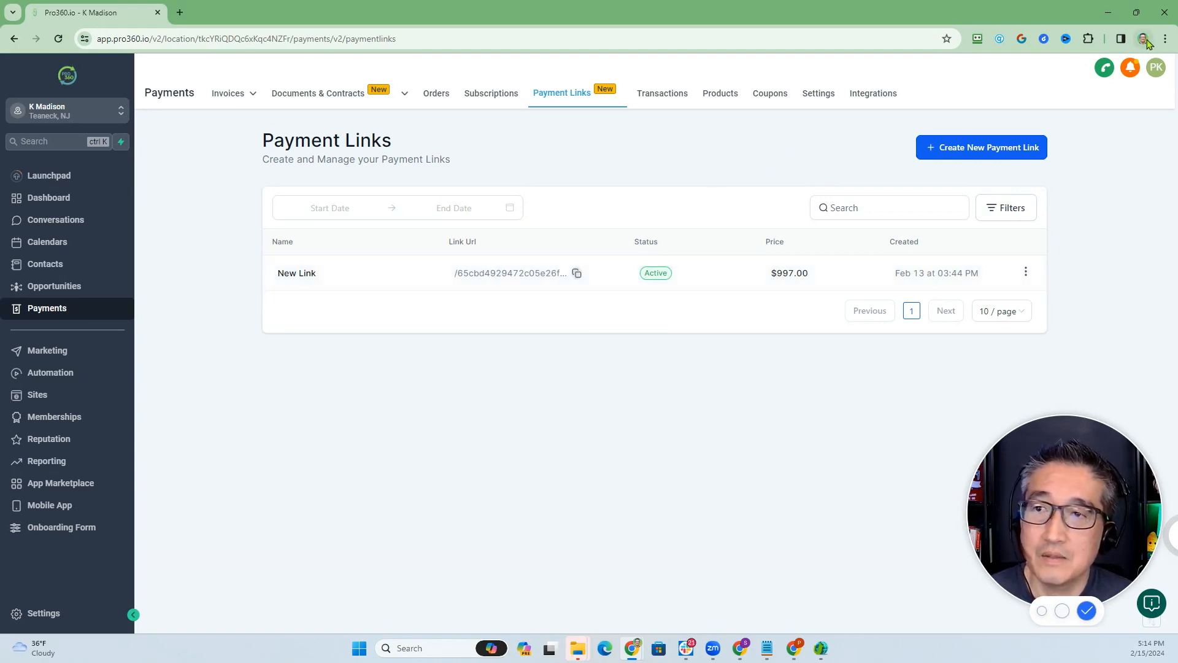
# Paste the copied payment link into the address bar of a new Chrome incognito window.
pyautogui.click(1166, 38)
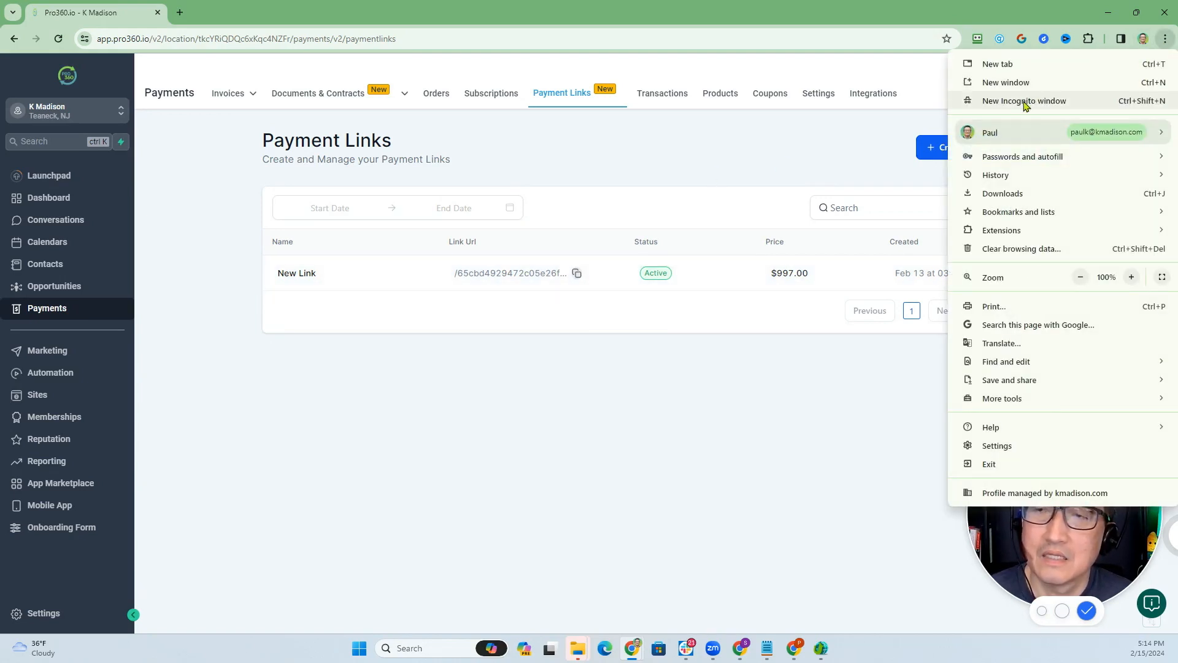
pyautogui.click(1023, 101)
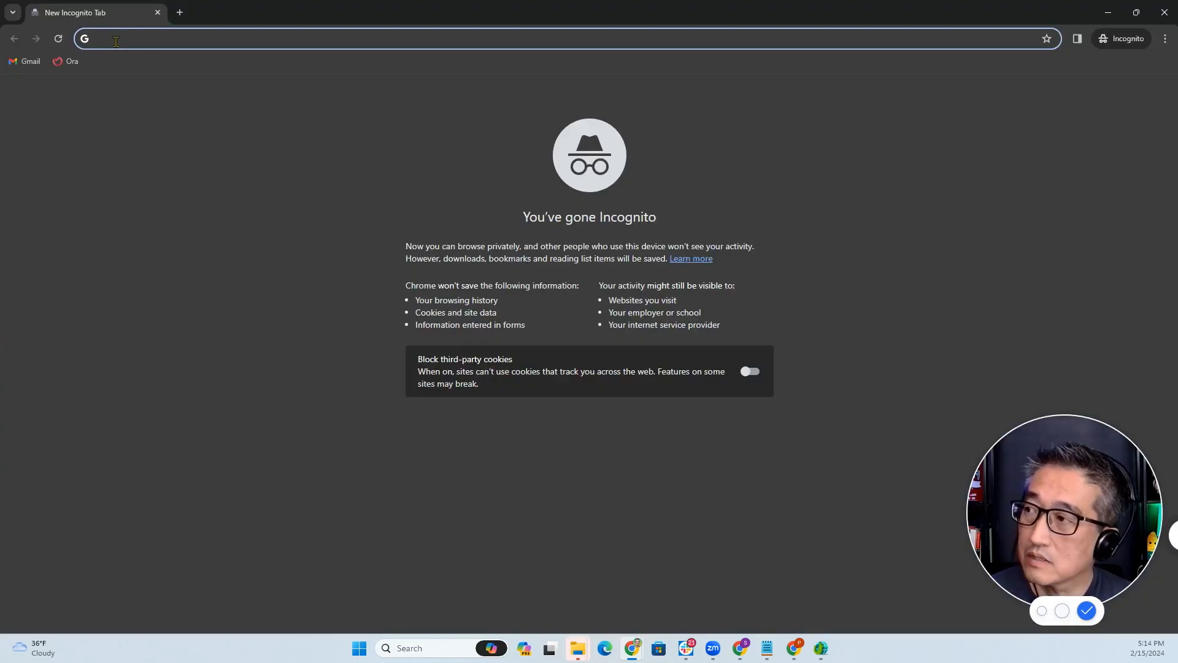
pyautogui.rightClick(115, 38)
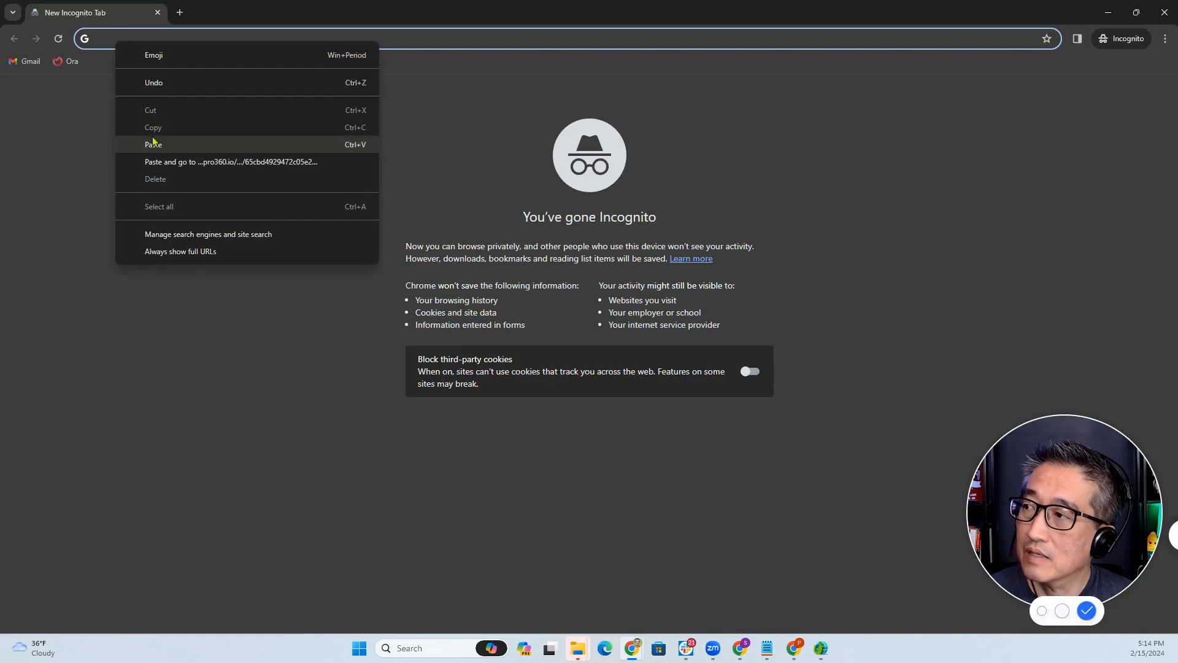
pyautogui.click(154, 144)
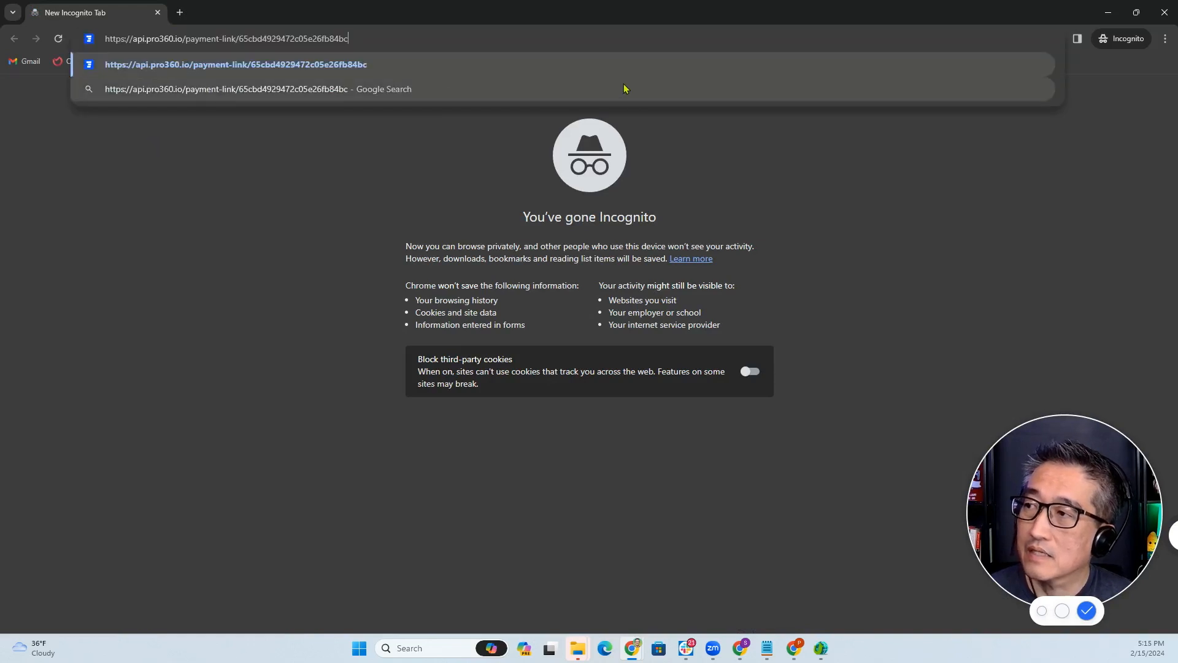